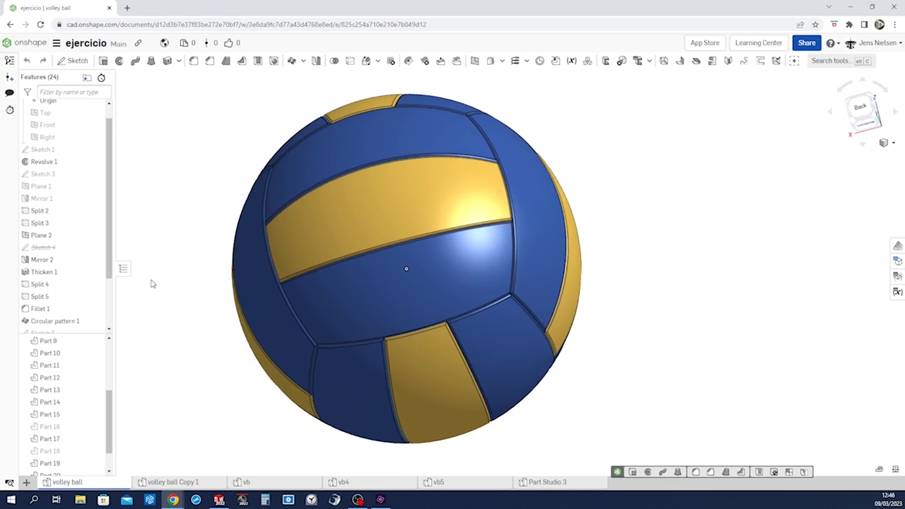
Step: Switch from the finished volleyball to the empty vb5 Part Studio
{"action": "left_click", "coordinate": [438, 481]}
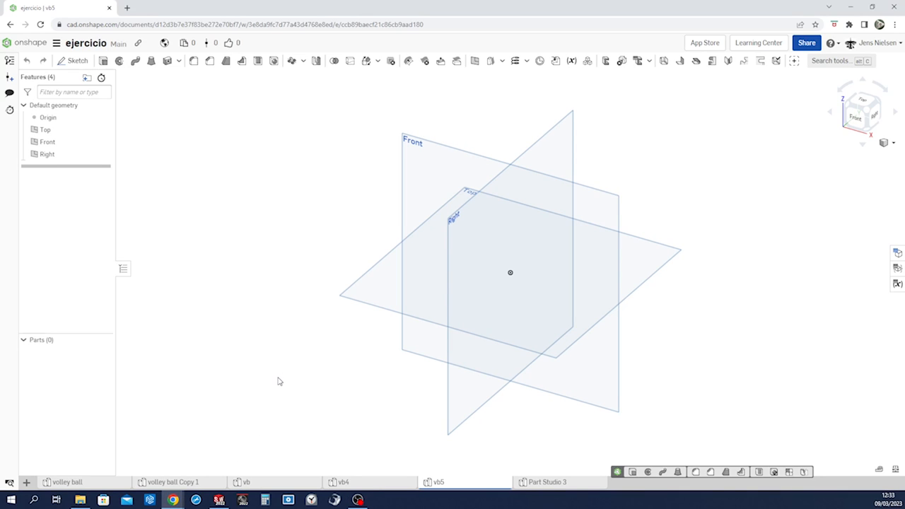
{"action": "mouse_move", "coordinate": [288, 375]}
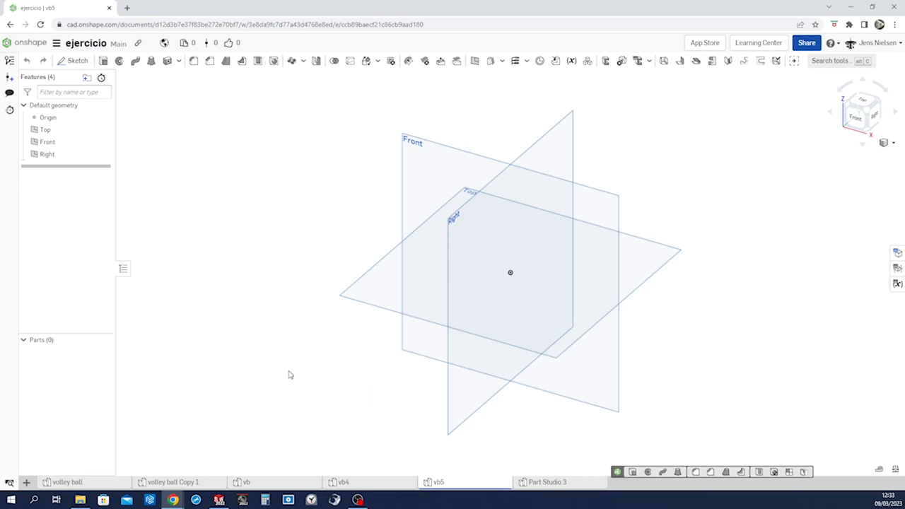
Step: Sketch a circle on the origin with a diameter line through its centre and dimension the half circle to 10
{"action": "left_click", "coordinate": [78, 60]}
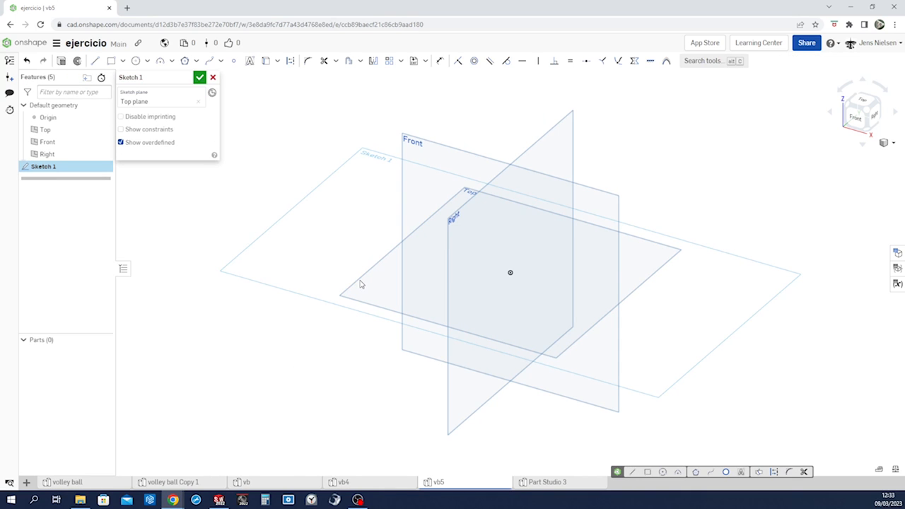
{"action": "left_click", "coordinate": [136, 59]}
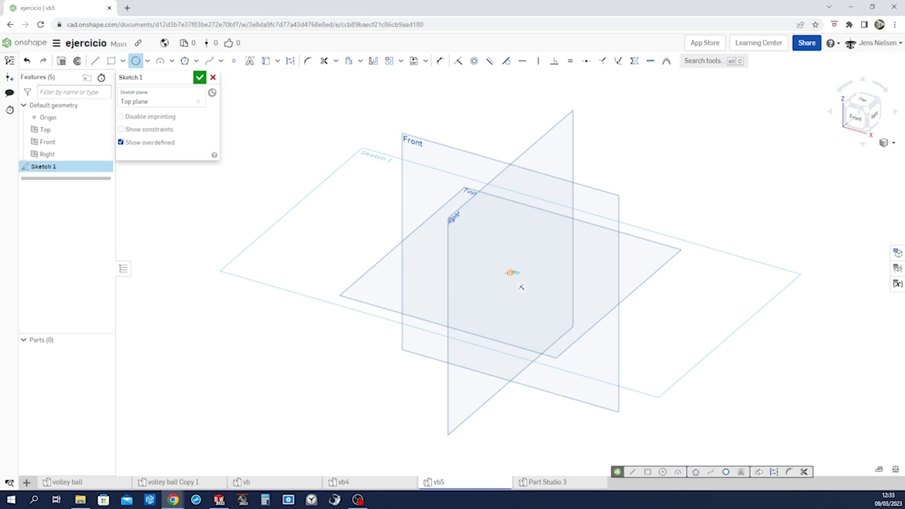
{"action": "left_click_drag", "start_coordinate": [510, 271], "coordinate": [563, 232]}
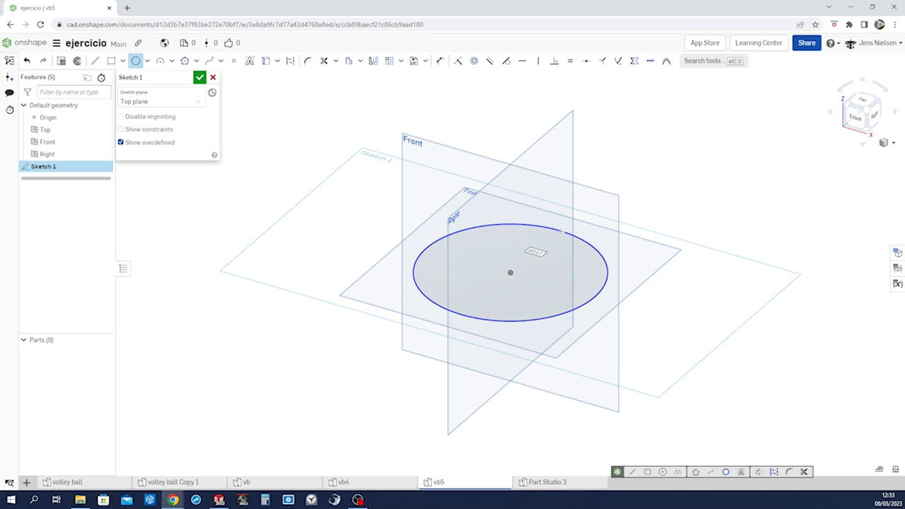
{"action": "left_click", "coordinate": [95, 59]}
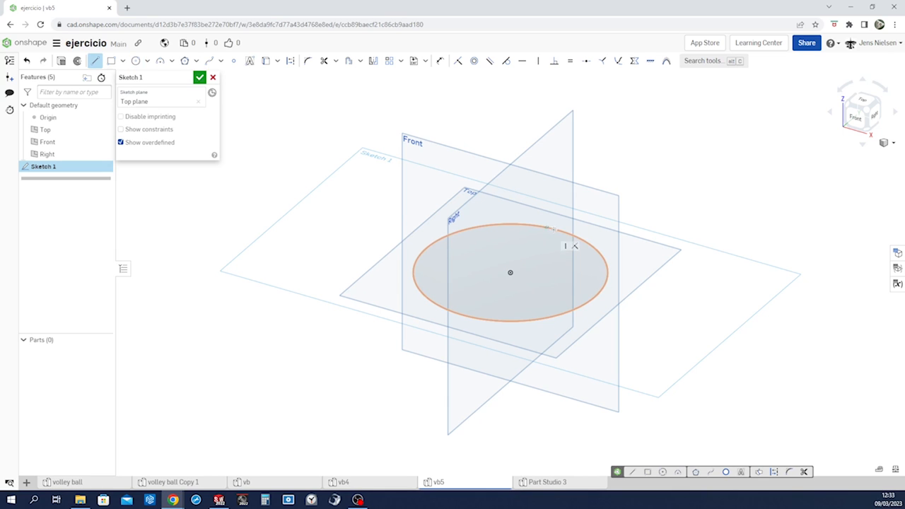
{"action": "left_click_drag", "start_coordinate": [552, 227], "coordinate": [468, 315]}
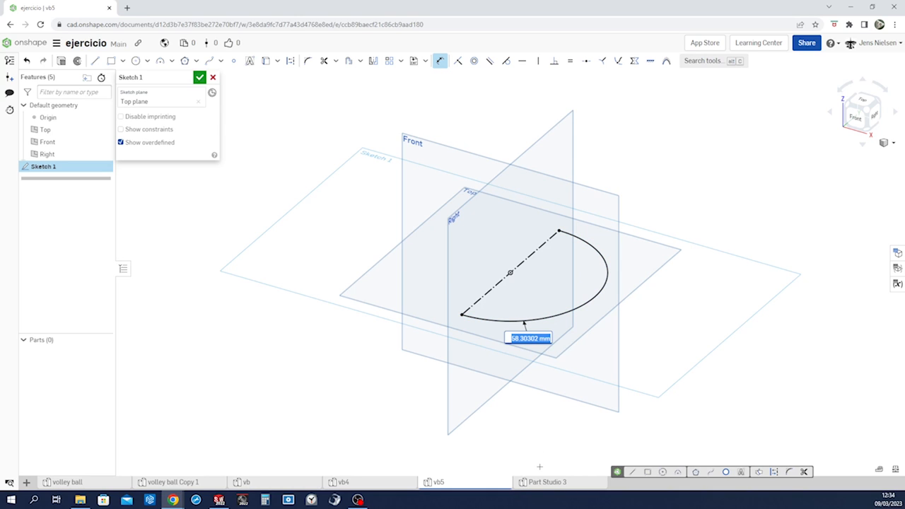
{"action": "type", "text": "105"}
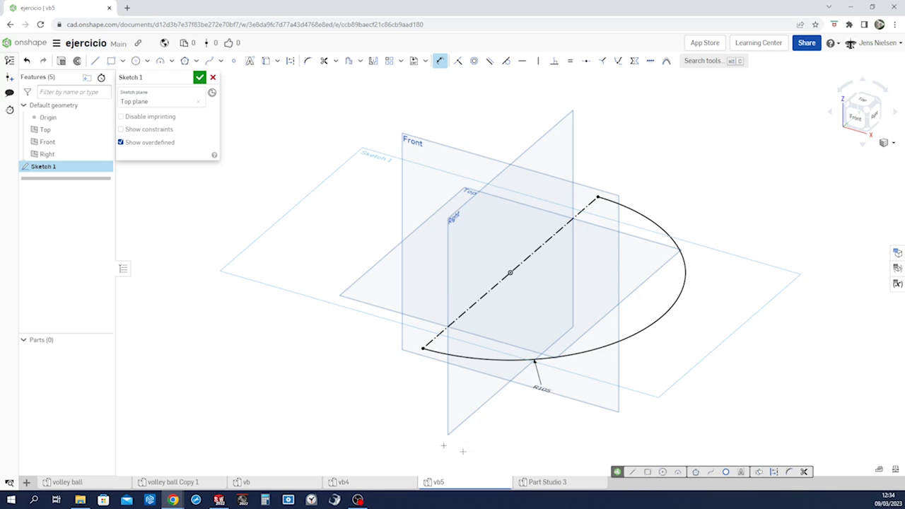
{"action": "left_click", "coordinate": [201, 77]}
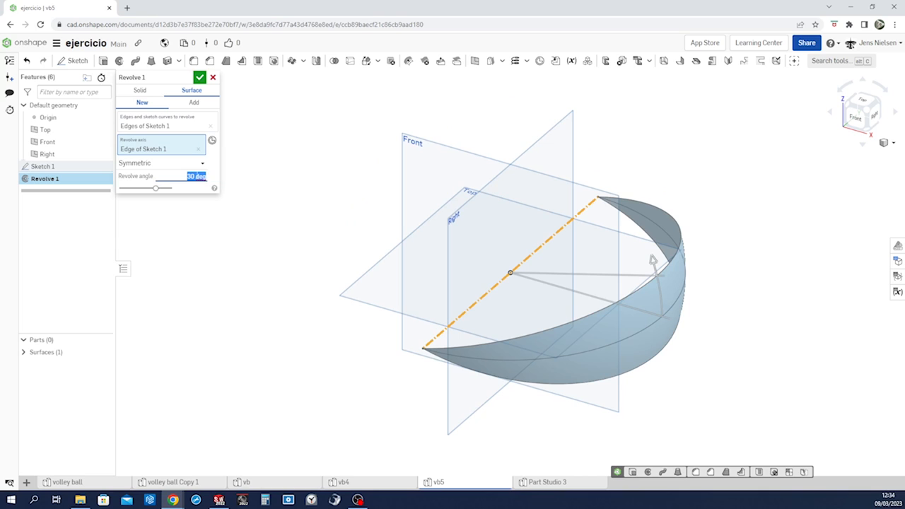
Step: Revolve the half-circle arc 90 degrees around its diameter as a surface
{"action": "type", "text": "90"}
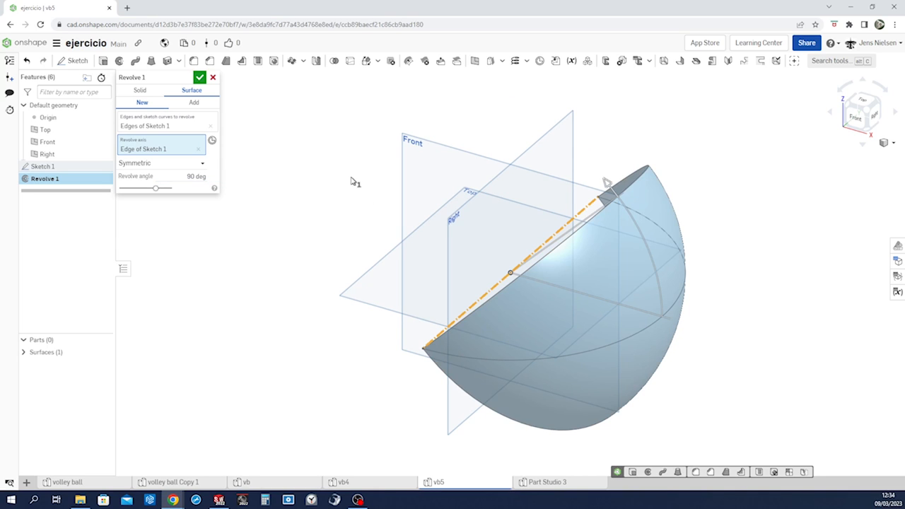
{"action": "left_click", "coordinate": [201, 76]}
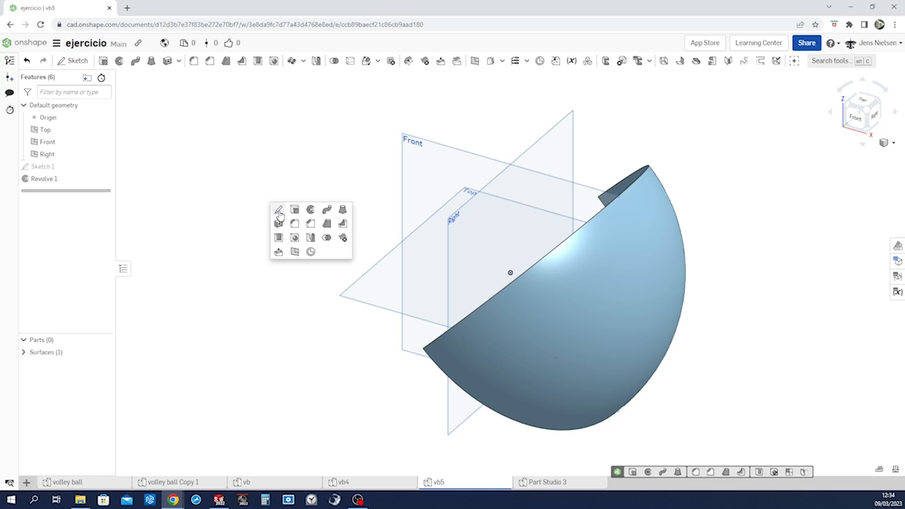
Step: Sketch a short line rising from the origin on the Front plane and finish the sketch
{"action": "left_click", "coordinate": [279, 209]}
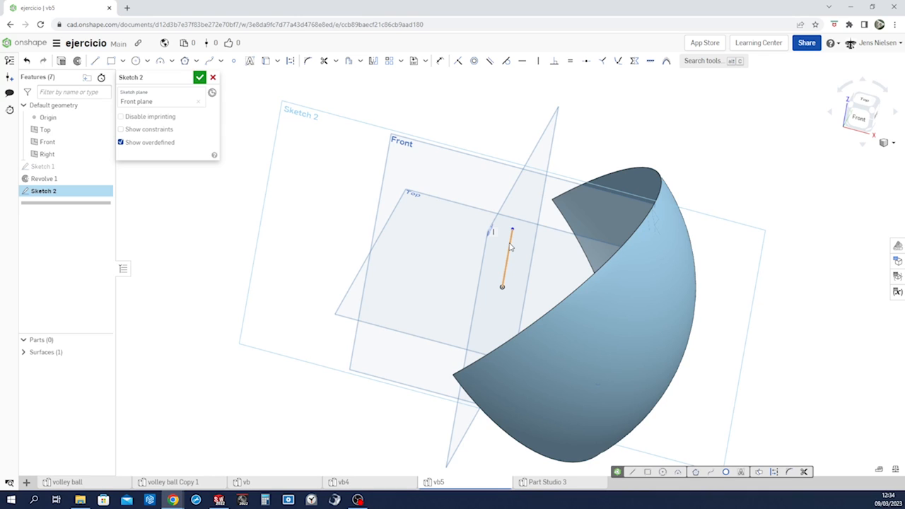
{"action": "left_click_drag", "start_coordinate": [502, 285], "coordinate": [543, 296]}
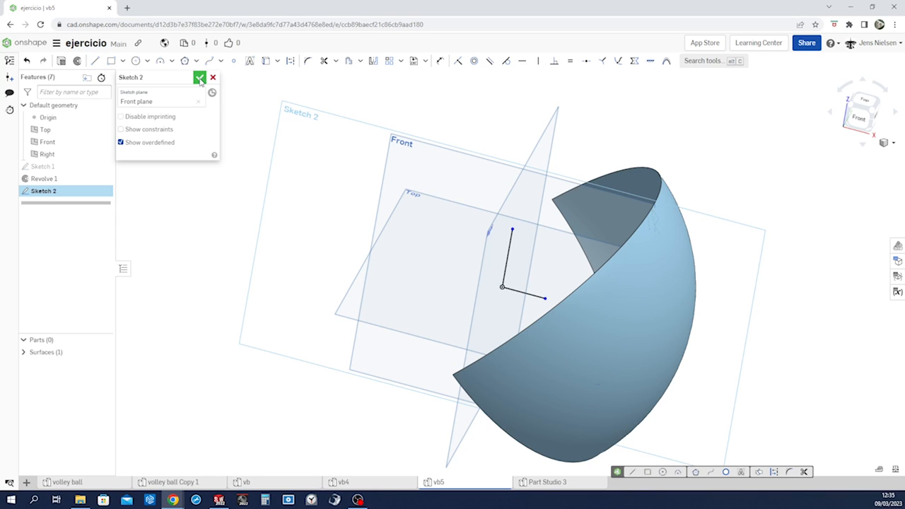
{"action": "left_click", "coordinate": [201, 76]}
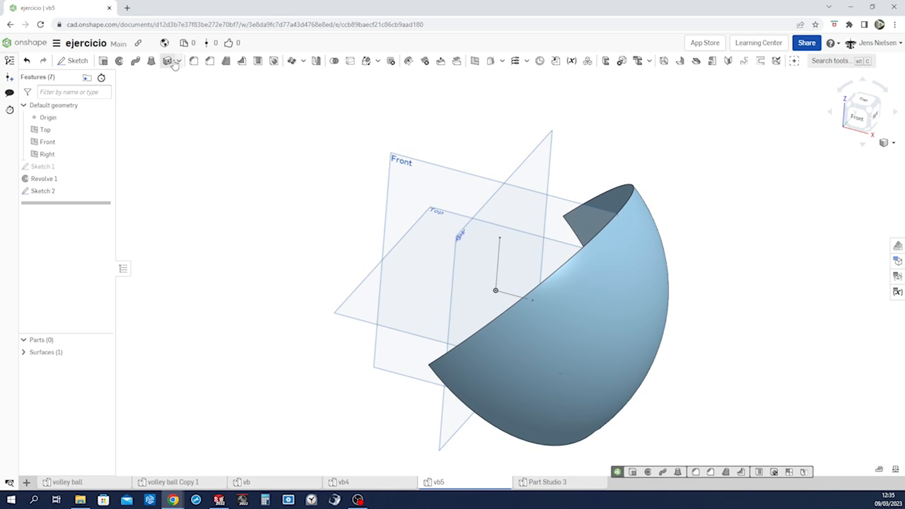
Step: Thicken the revolved surface by 3 mm into a solid shell, Part 1
{"action": "left_click", "coordinate": [167, 60]}
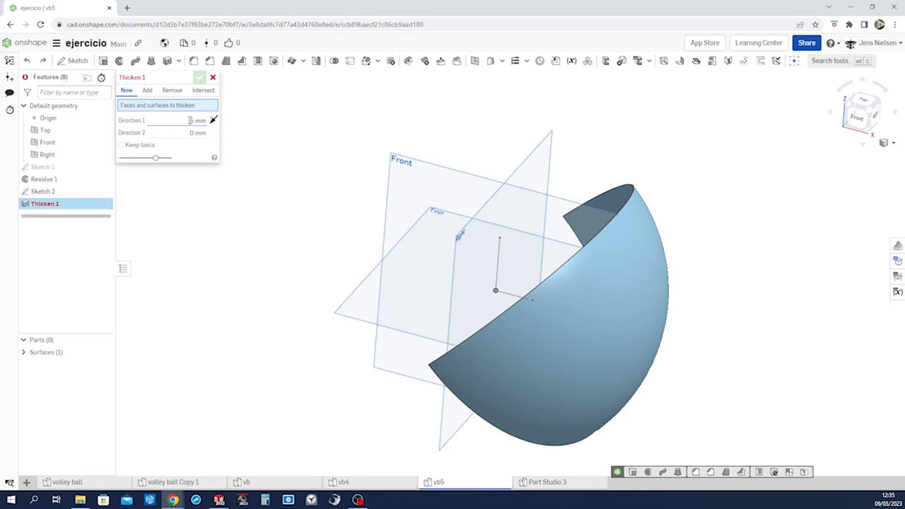
{"action": "type", "text": "3"}
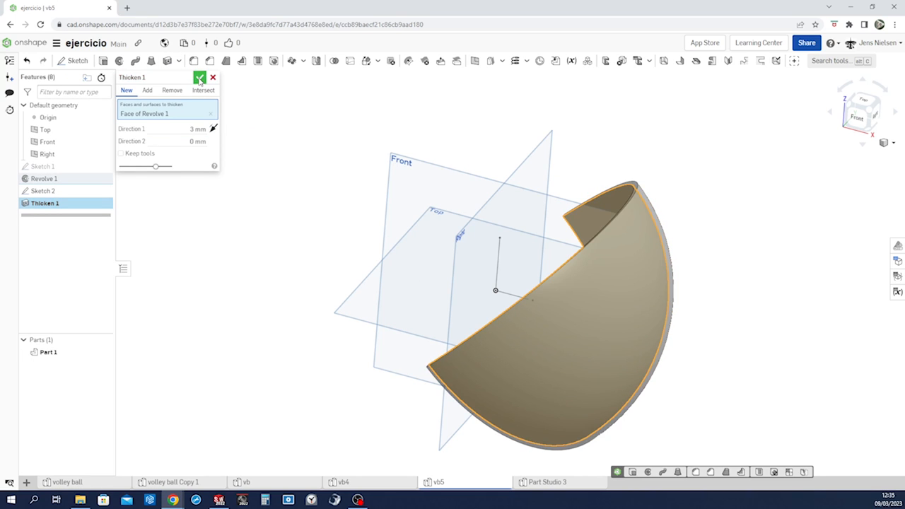
{"action": "left_click", "coordinate": [201, 76]}
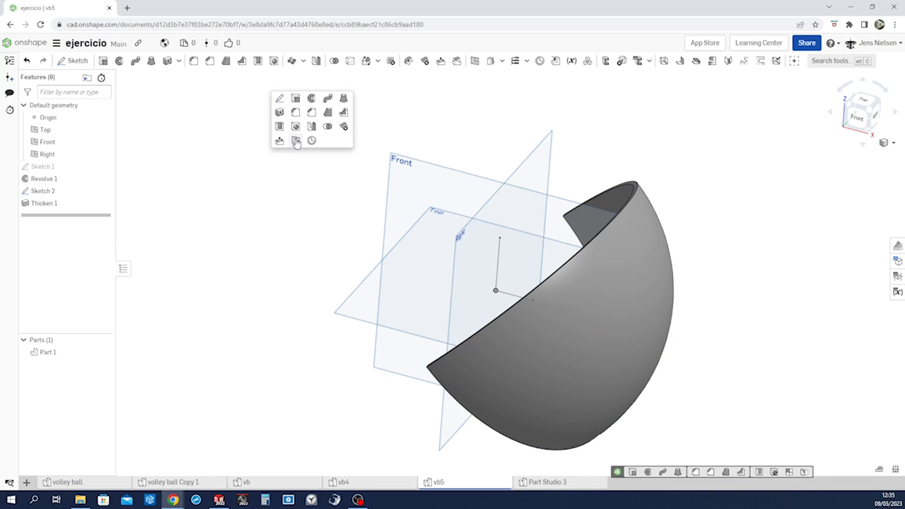
Step: Create Plane 1 at a 45 degree line angle from the Front plane about the Sketch 2 edge
{"action": "left_click", "coordinate": [295, 141]}
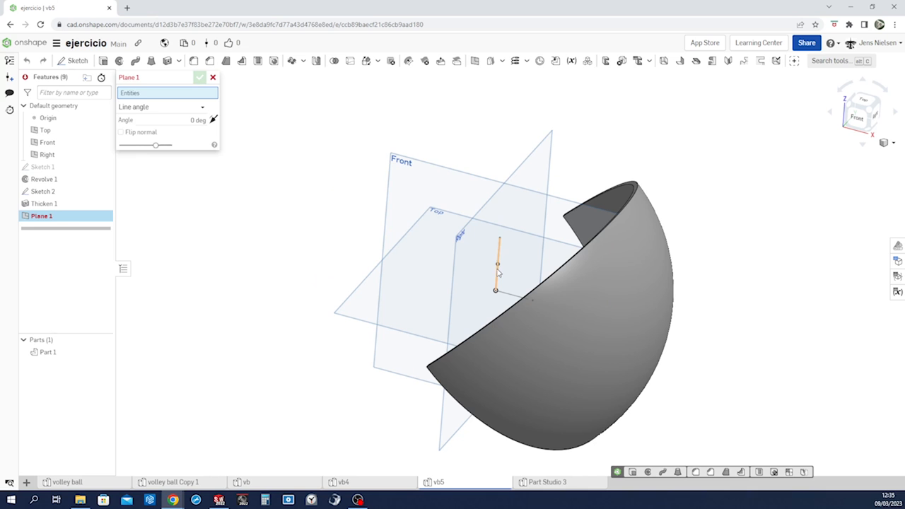
{"action": "left_click", "coordinate": [47, 141]}
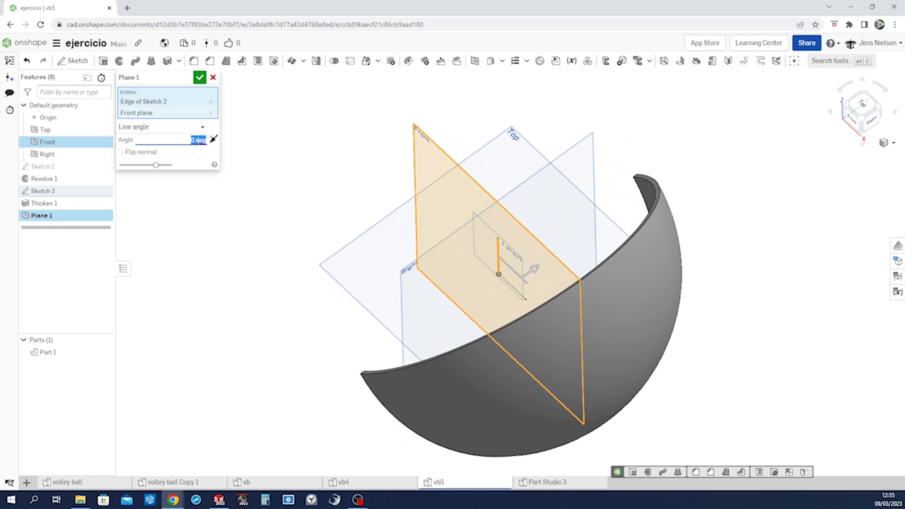
{"action": "type", "text": "45"}
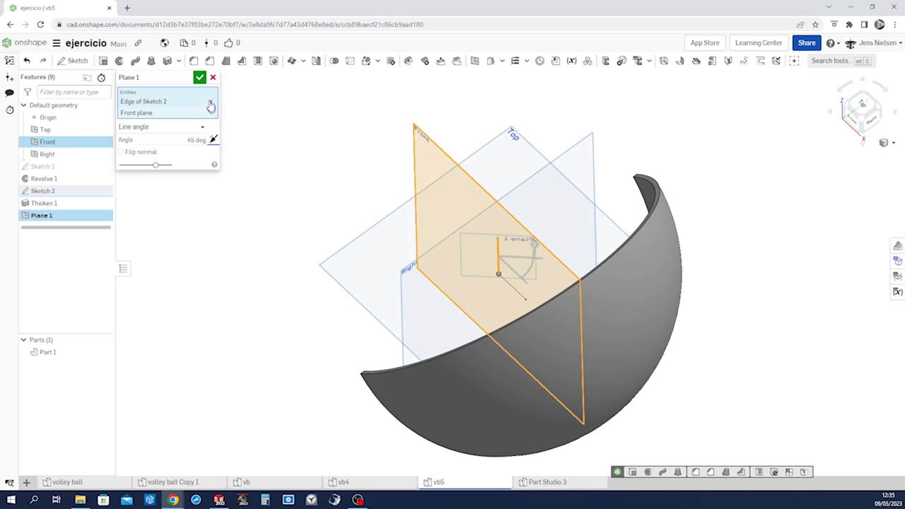
{"action": "left_click", "coordinate": [201, 76]}
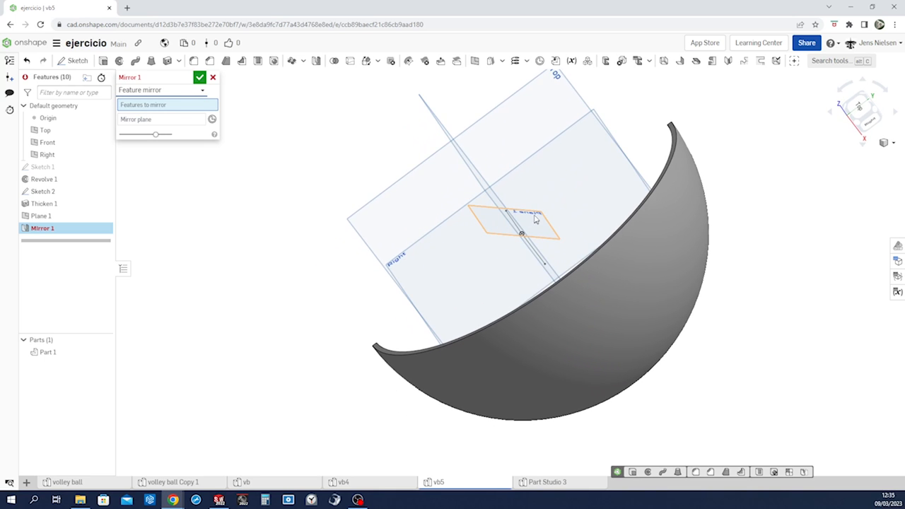
Step: Mirror Plane 1 across the Front plane to create Mirror 1
{"action": "left_click", "coordinate": [521, 219]}
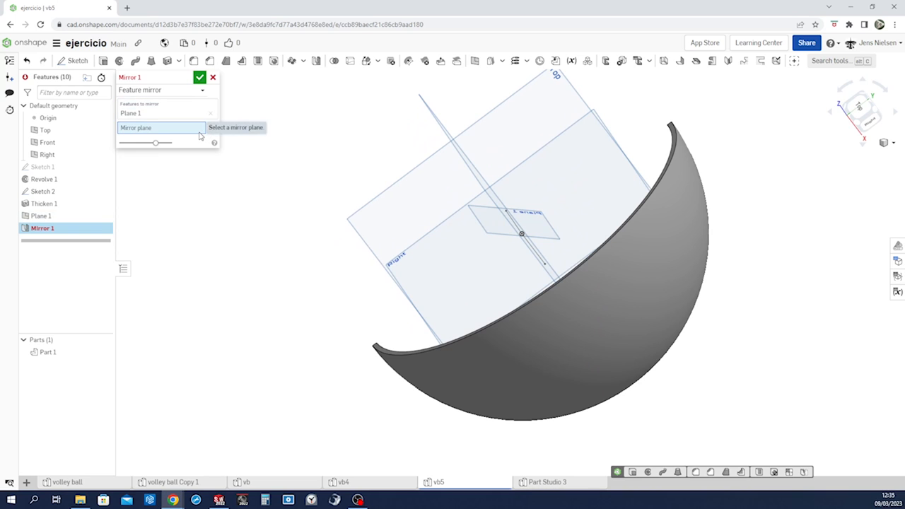
{"action": "left_click", "coordinate": [48, 141]}
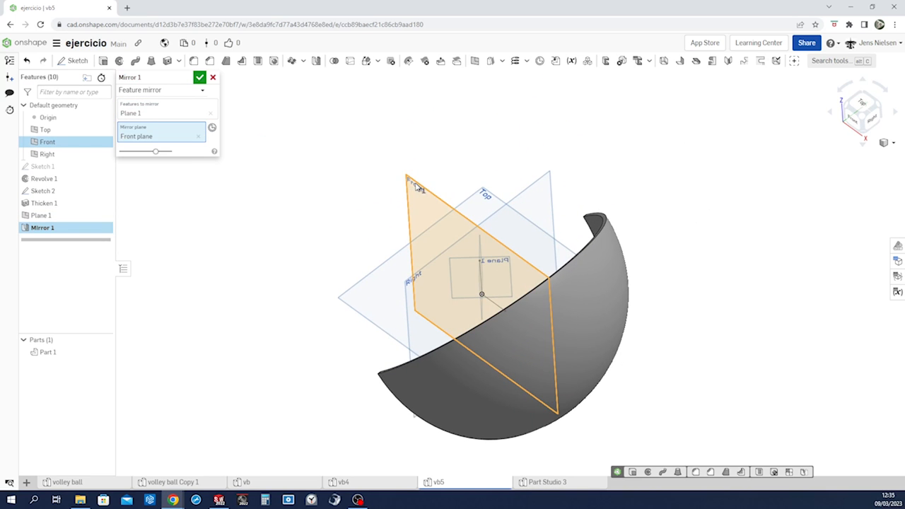
{"action": "left_click", "coordinate": [201, 76]}
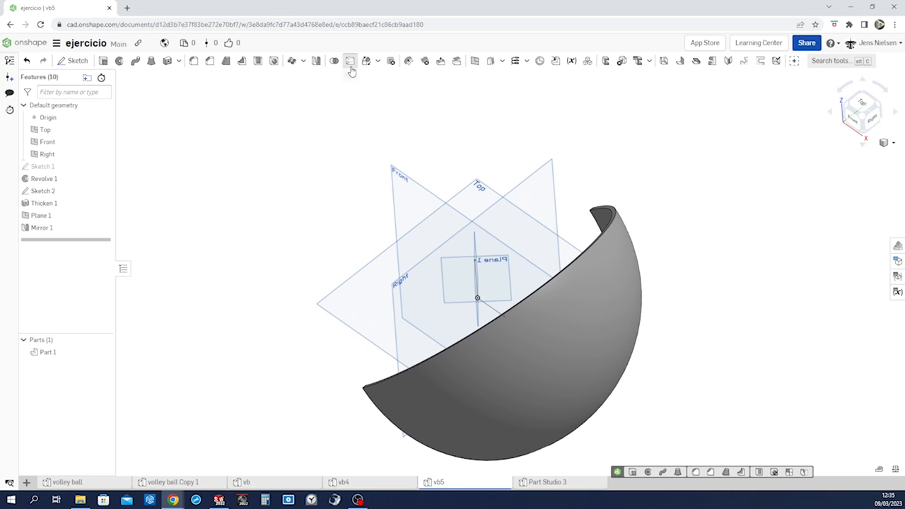
Step: Split Part 1 with Plane 1, keeping only one side of the shell
{"action": "left_click", "coordinate": [350, 59]}
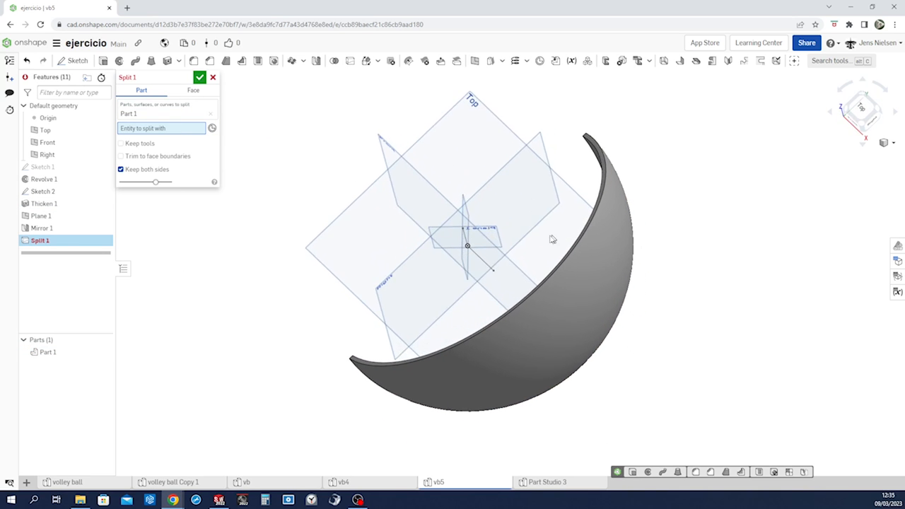
{"action": "left_click", "coordinate": [40, 215]}
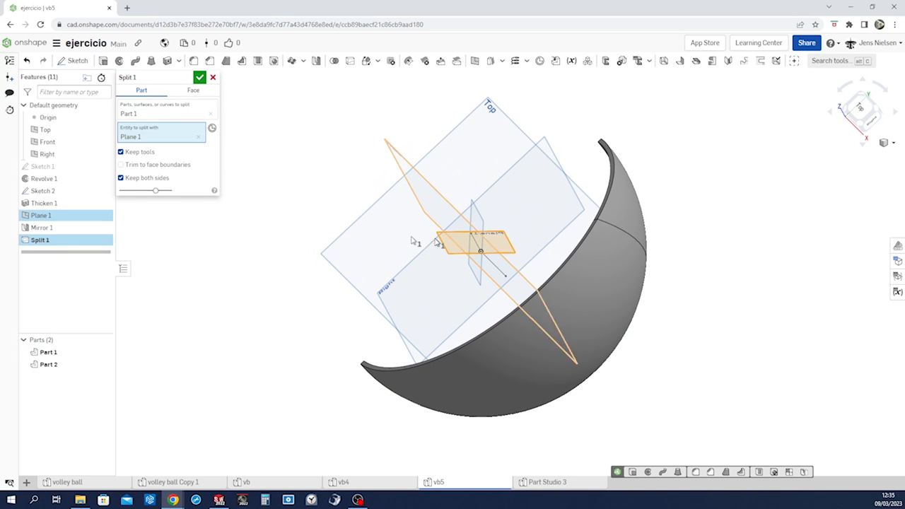
{"action": "left_click", "coordinate": [121, 178]}
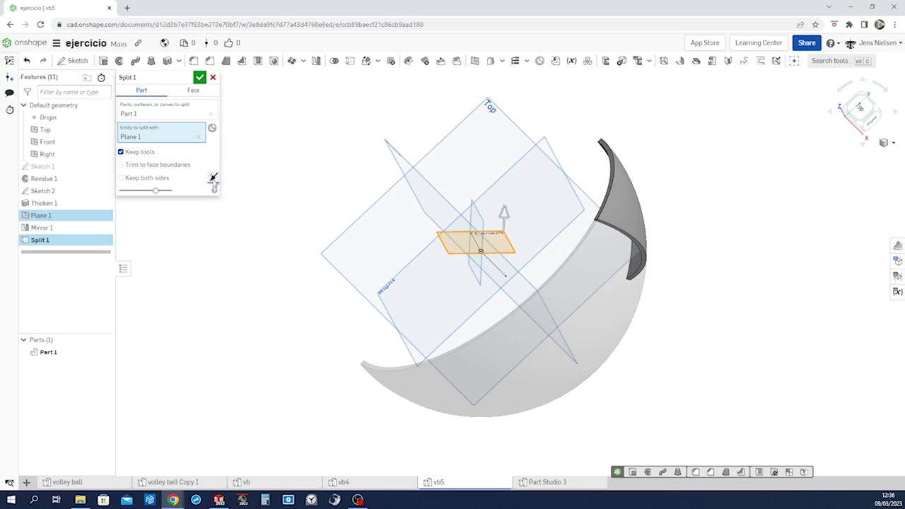
{"action": "left_click", "coordinate": [212, 177]}
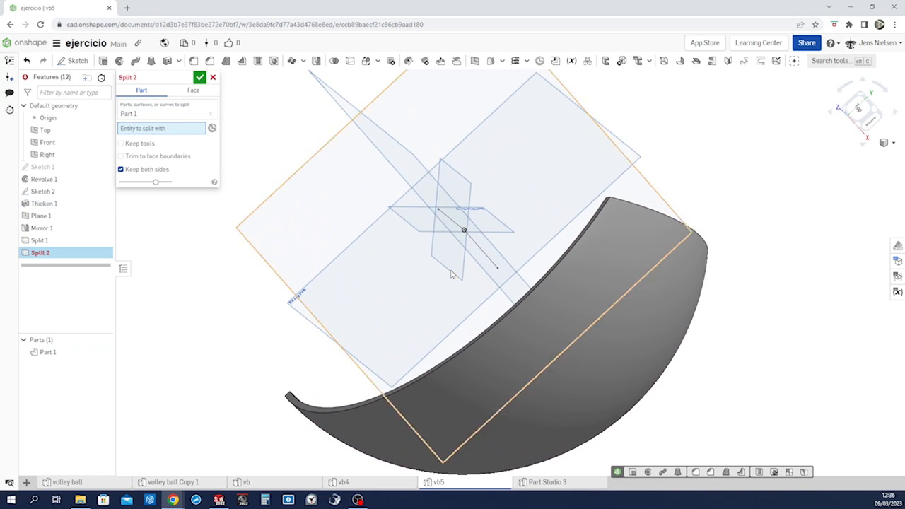
Step: Split the shell again with the Mirror 1 plane, keeping one side so a narrow wedge panel remains
{"action": "left_click", "coordinate": [450, 220]}
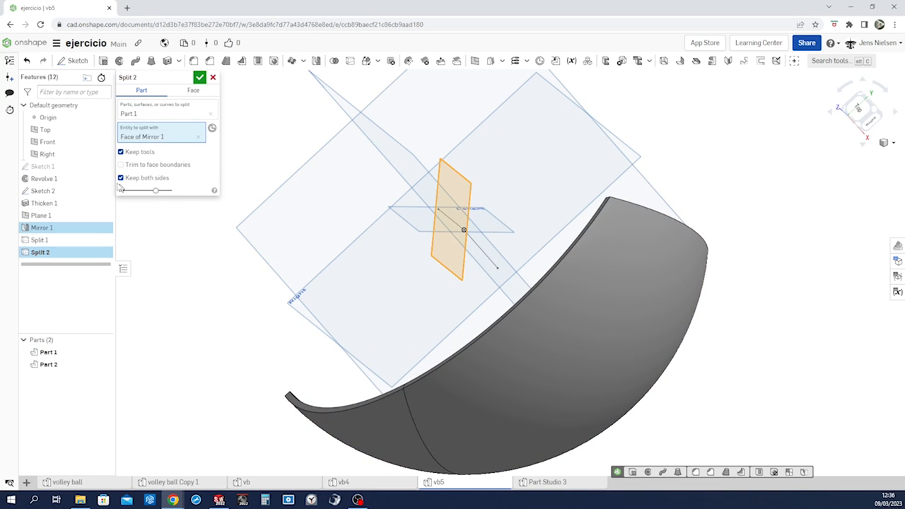
{"action": "left_click", "coordinate": [121, 178]}
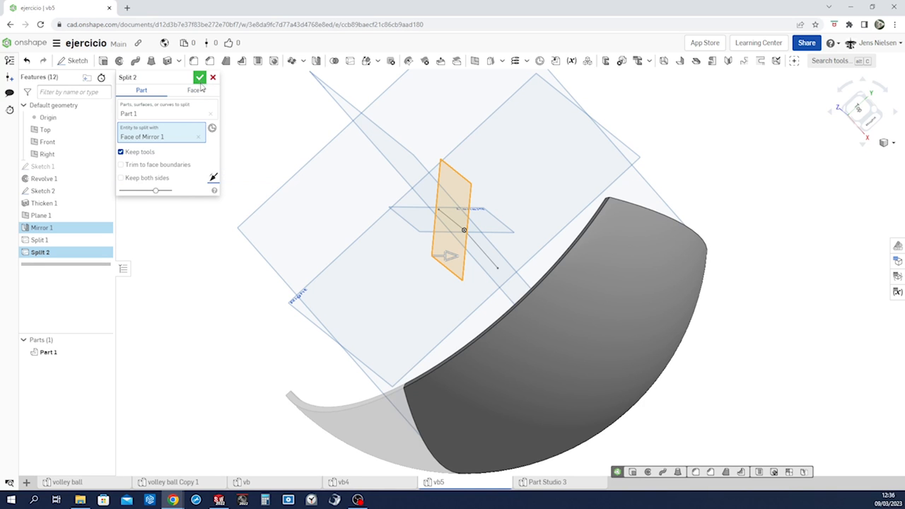
{"action": "left_click", "coordinate": [201, 76]}
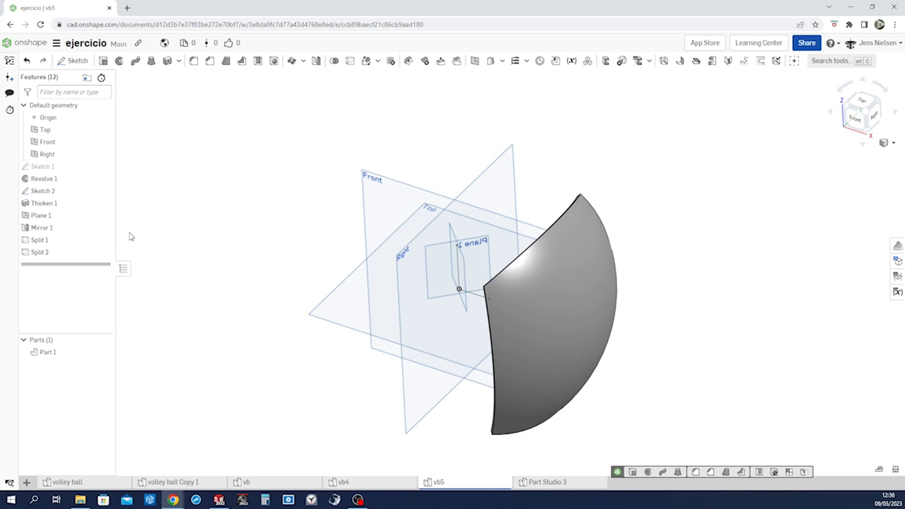
Step: Hide Plane 1 and Mirror 1, then create Plane 2 at 15 degrees from Front about the Sketch 2 edge
{"action": "left_click", "coordinate": [43, 226]}
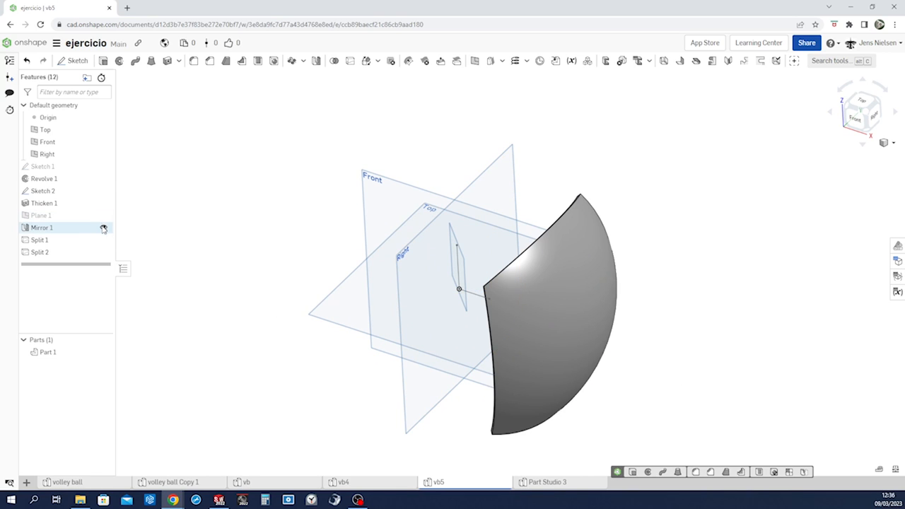
{"action": "right_click", "coordinate": [42, 227]}
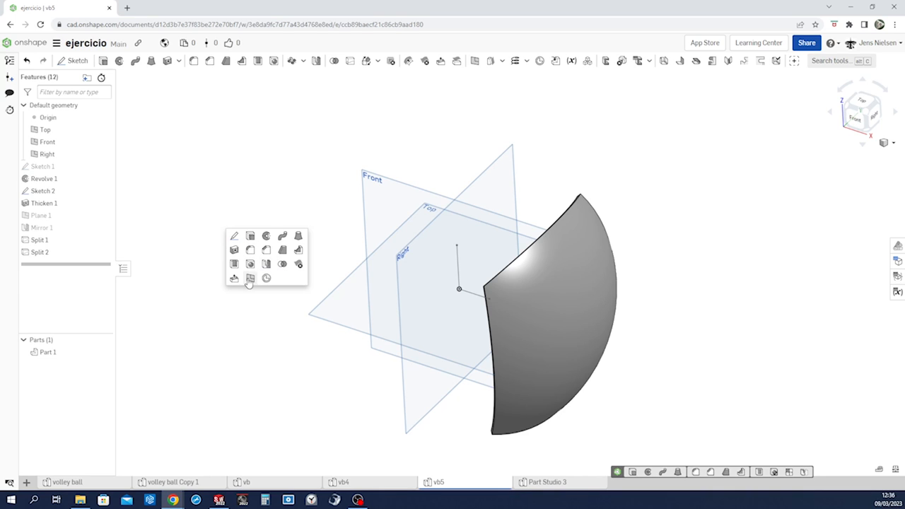
{"action": "left_click", "coordinate": [250, 277]}
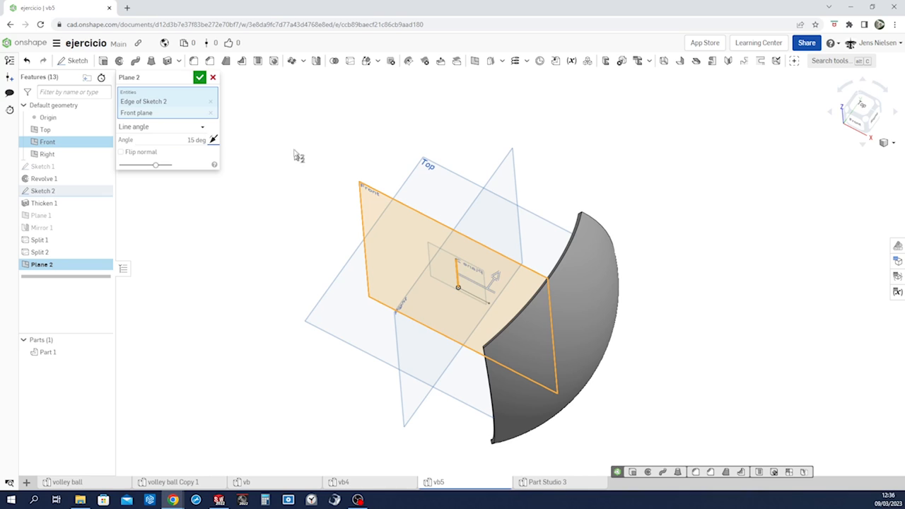
{"action": "left_click", "coordinate": [201, 76]}
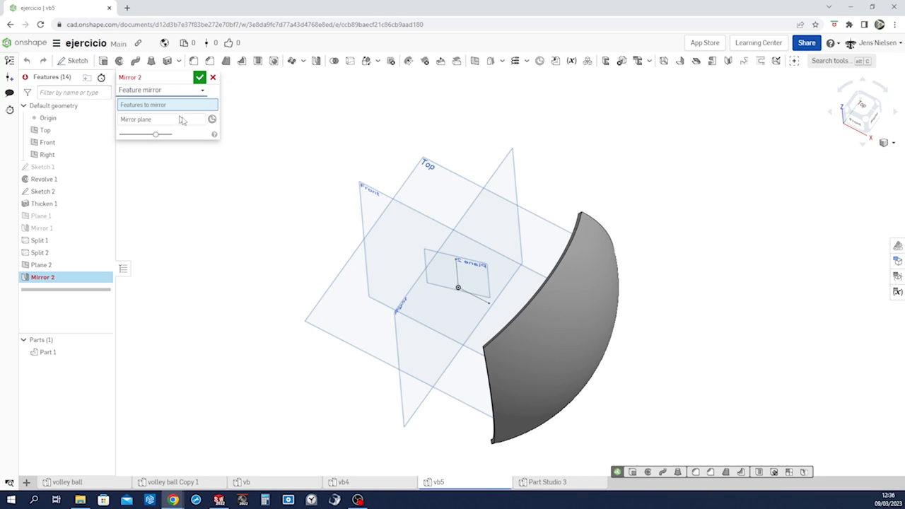
Step: Mirror Plane 2 across the Front plane to create Mirror 2
{"action": "left_click", "coordinate": [41, 264]}
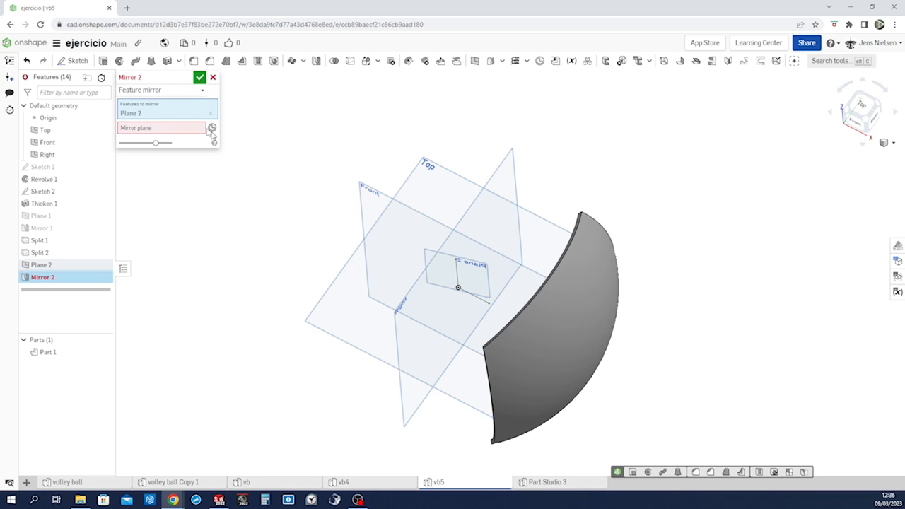
{"action": "left_click", "coordinate": [46, 141]}
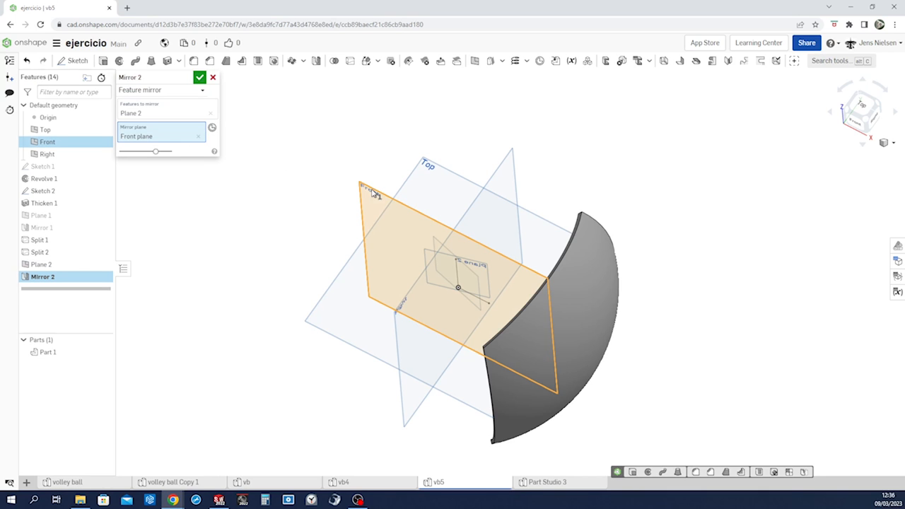
{"action": "left_click", "coordinate": [201, 76]}
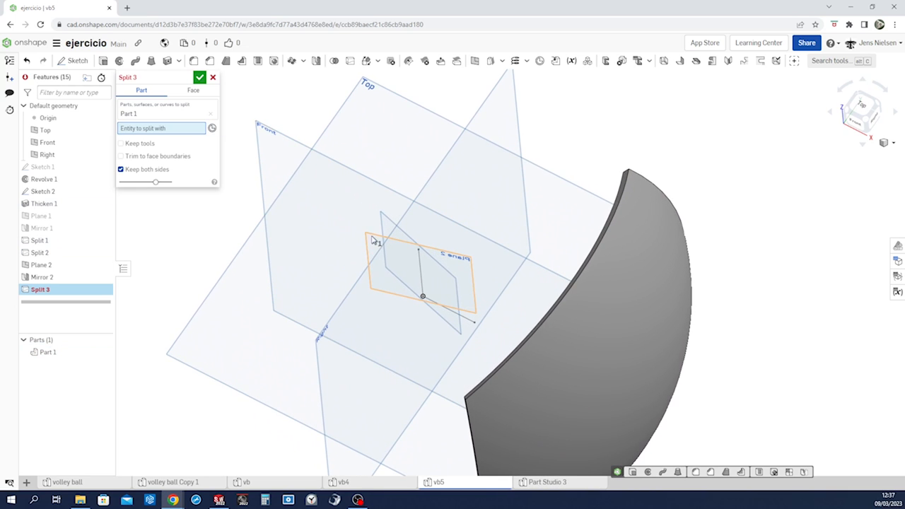
Step: Split the wedge with Plane 2 and Mirror 2 keeping both sides into Parts 1–3, then hide the planes
{"action": "left_click", "coordinate": [201, 76]}
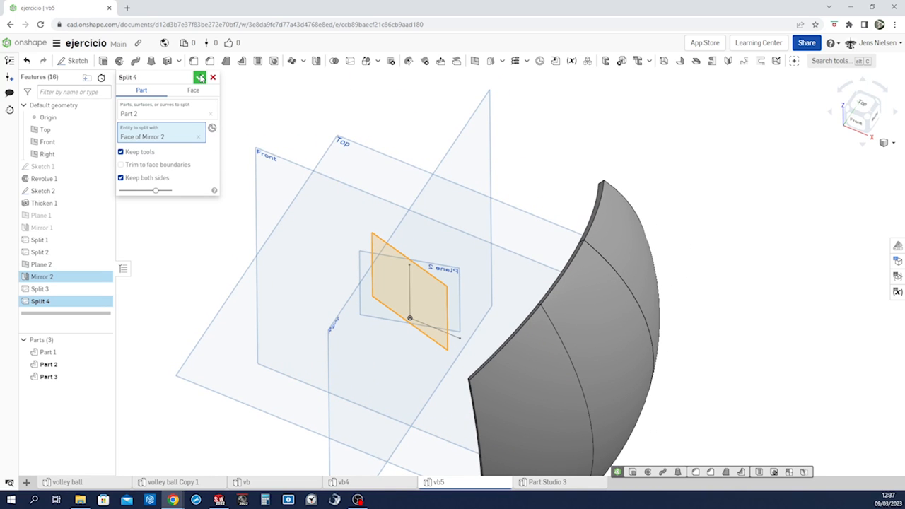
{"action": "left_click", "coordinate": [201, 76]}
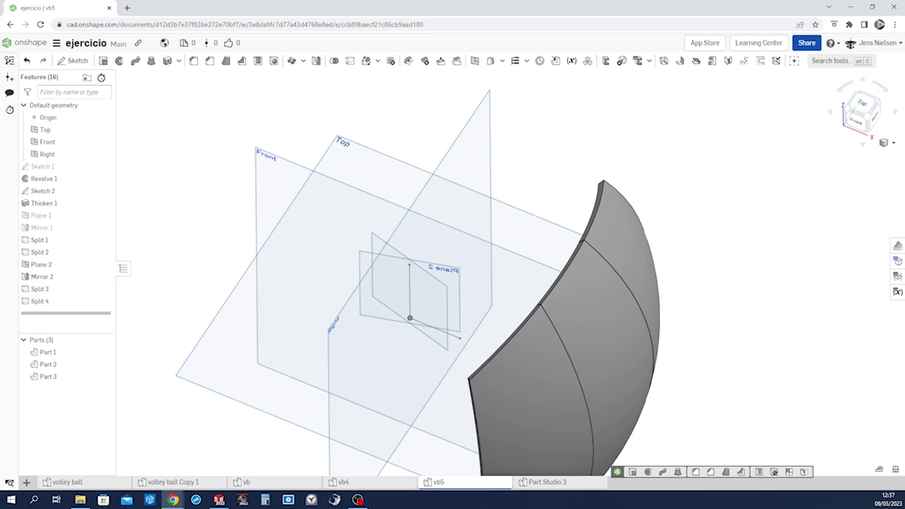
{"action": "left_click", "coordinate": [39, 264]}
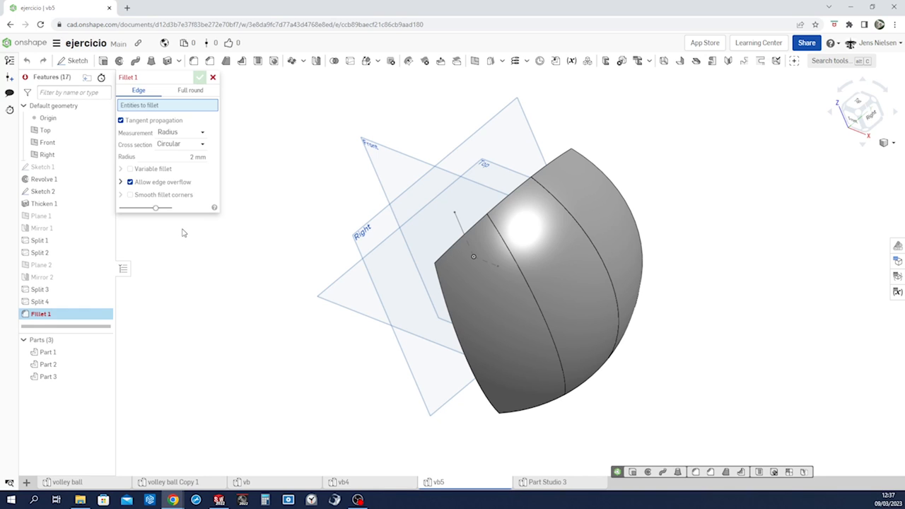
Step: Round the edges of all three Thicken 1 panels with a 2 mm fillet
{"action": "left_click", "coordinate": [481, 304]}
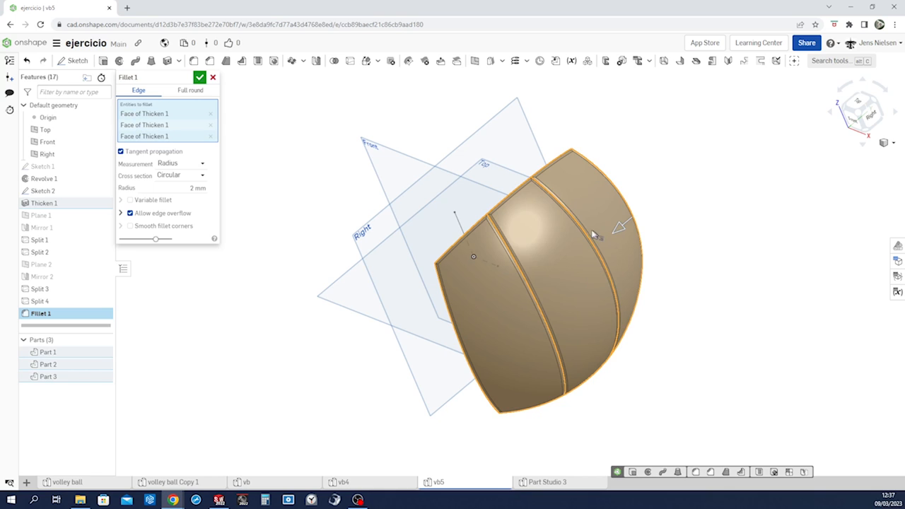
{"action": "left_click", "coordinate": [201, 76]}
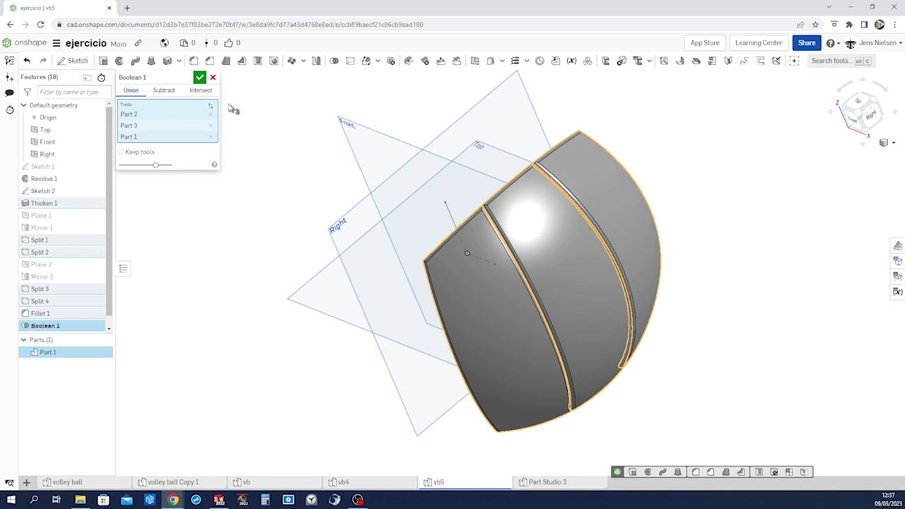
Step: Boolean-union Parts 1, 2 and 3 into a single filleted panel
{"action": "left_click", "coordinate": [199, 77]}
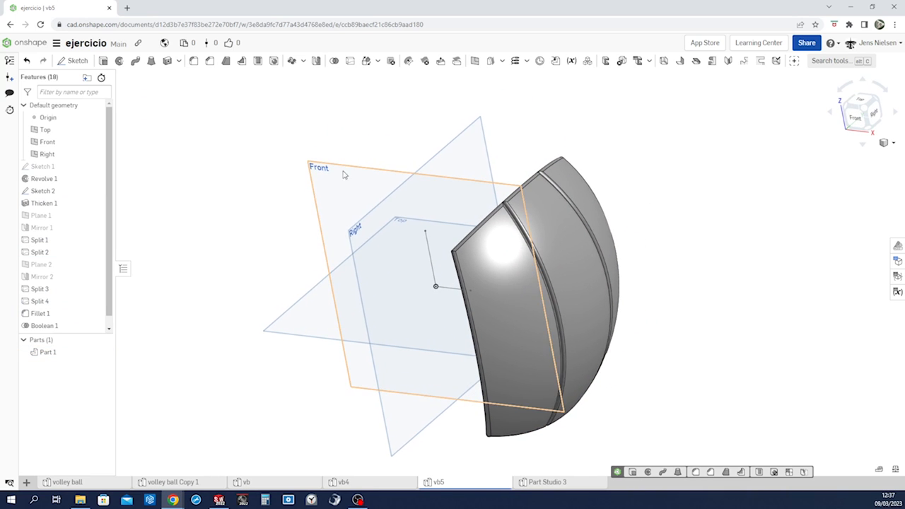
{"action": "mouse_move", "coordinate": [291, 61]}
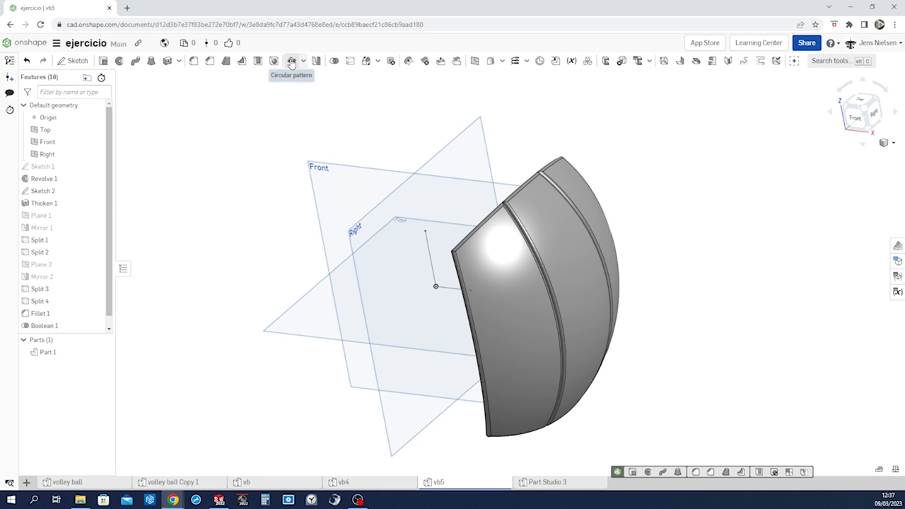
Step: Circular-pattern the panel four times around the sketch edge and show Sketch 2
{"action": "left_click", "coordinate": [291, 59]}
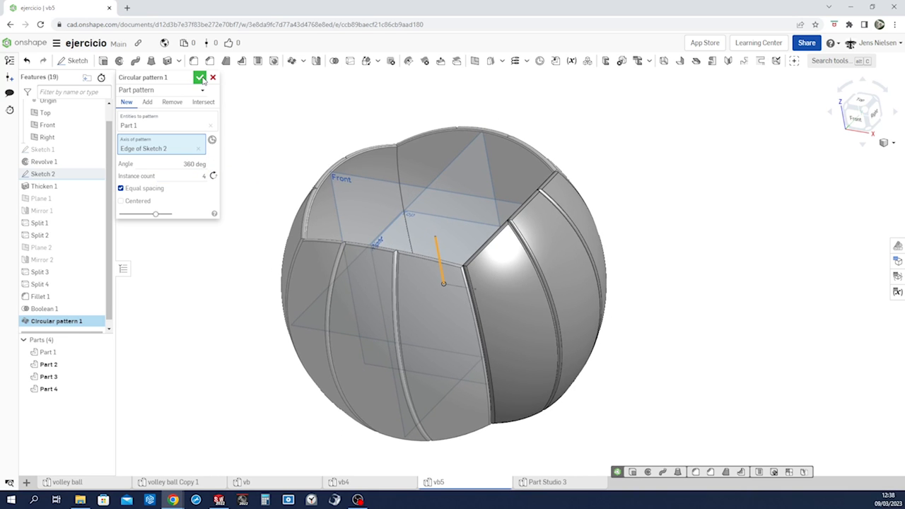
{"action": "left_click", "coordinate": [201, 76]}
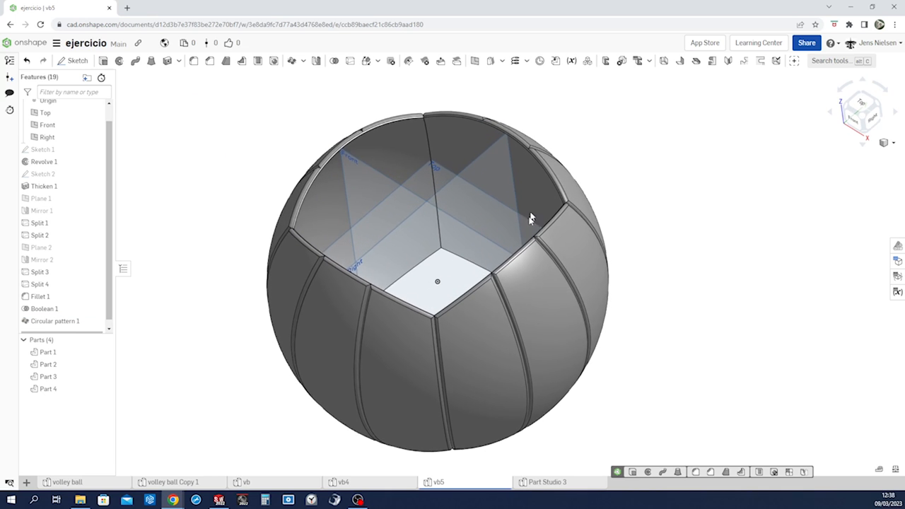
{"action": "left_click", "coordinate": [42, 174]}
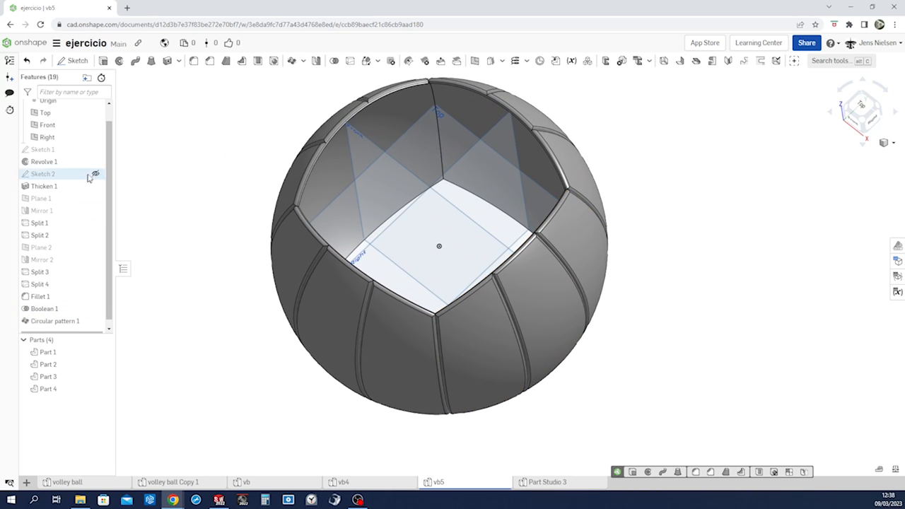
{"action": "mouse_move", "coordinate": [96, 174]}
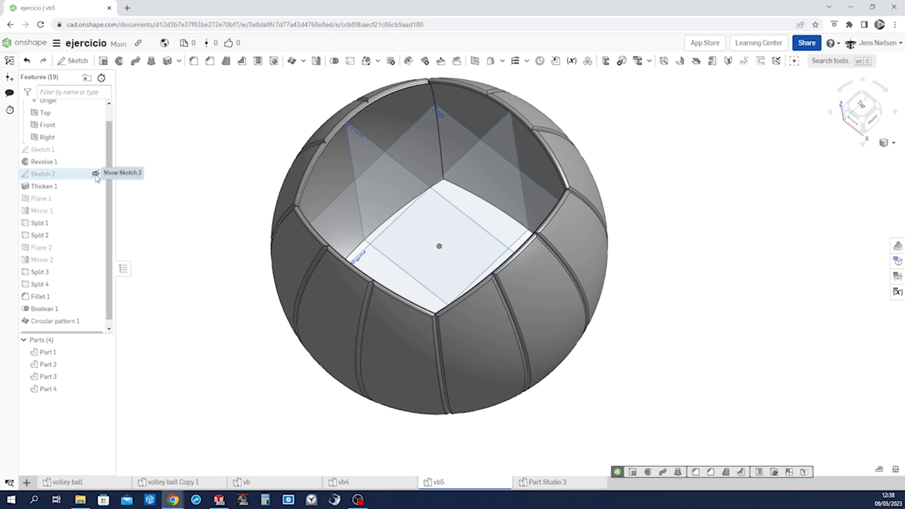
{"action": "left_click", "coordinate": [97, 173]}
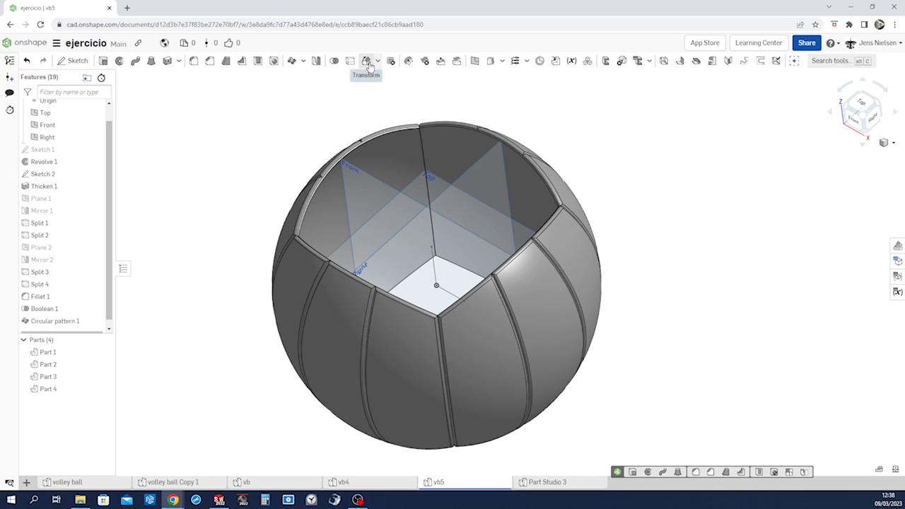
Step: Rotate Parts 4 and 2 by 90 degrees about the Sketch 2 edge with Transform
{"action": "left_click", "coordinate": [366, 60]}
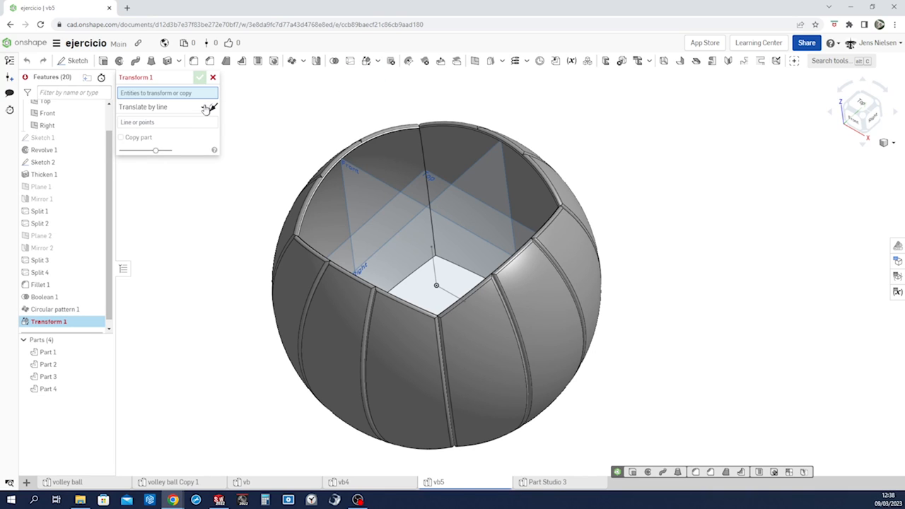
{"action": "left_click", "coordinate": [162, 107]}
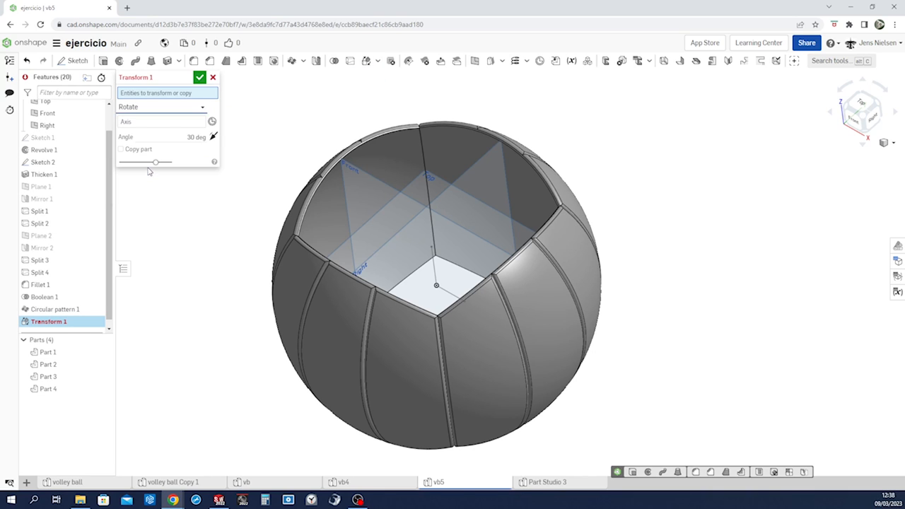
{"action": "left_click", "coordinate": [328, 311]}
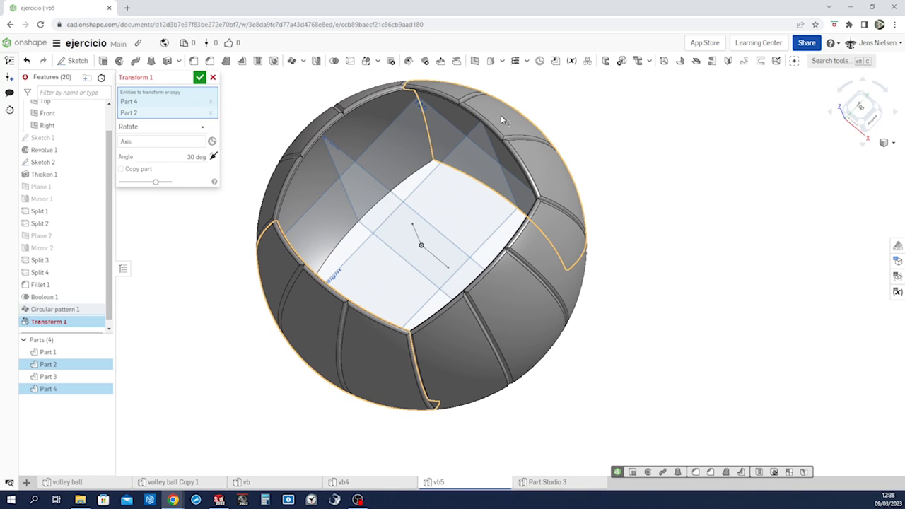
{"action": "left_click", "coordinate": [161, 141]}
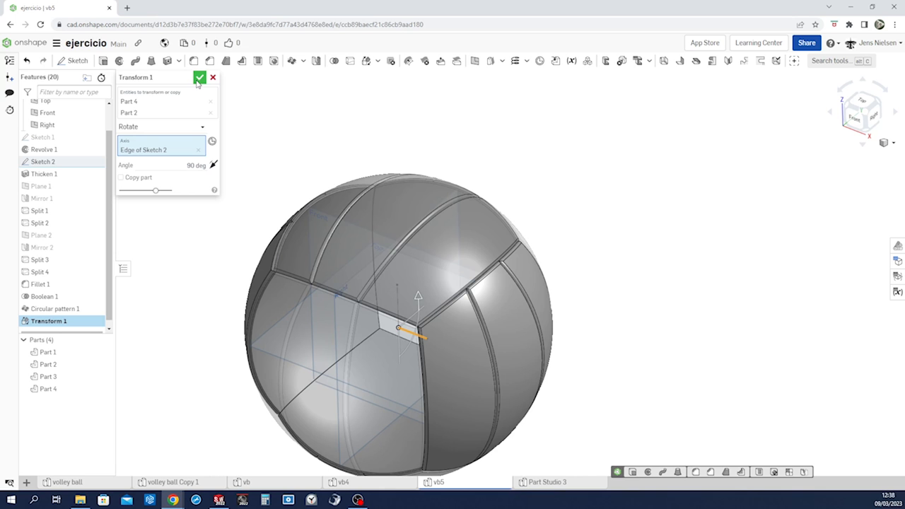
{"action": "left_click", "coordinate": [201, 77]}
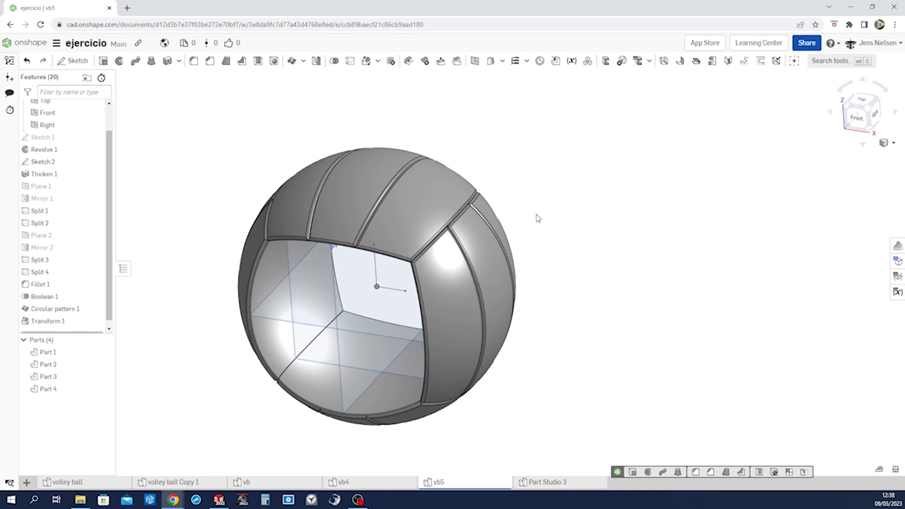
{"action": "mouse_move", "coordinate": [323, 92]}
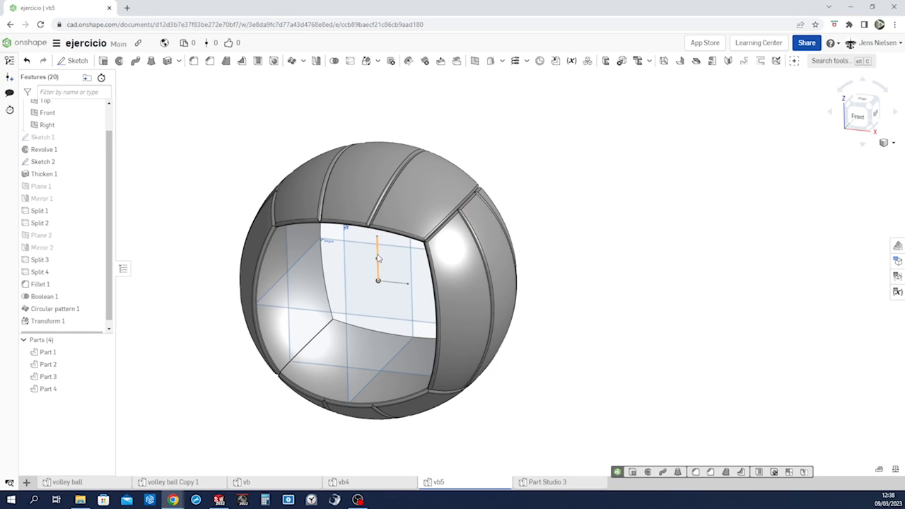
Step: Circular-pattern Parts 1 and 3 at 90 degrees, 2 instances, about the Sketch 2 edge
{"action": "left_click", "coordinate": [291, 61]}
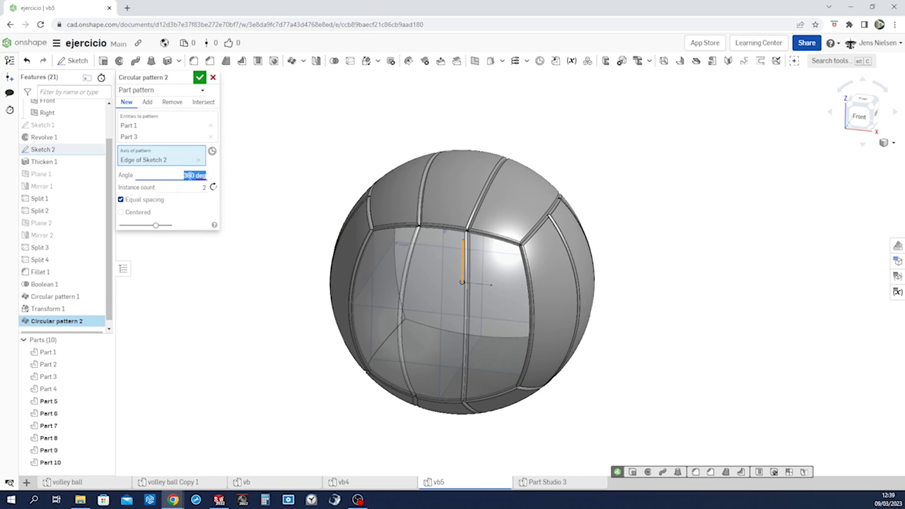
{"action": "type", "text": "90"}
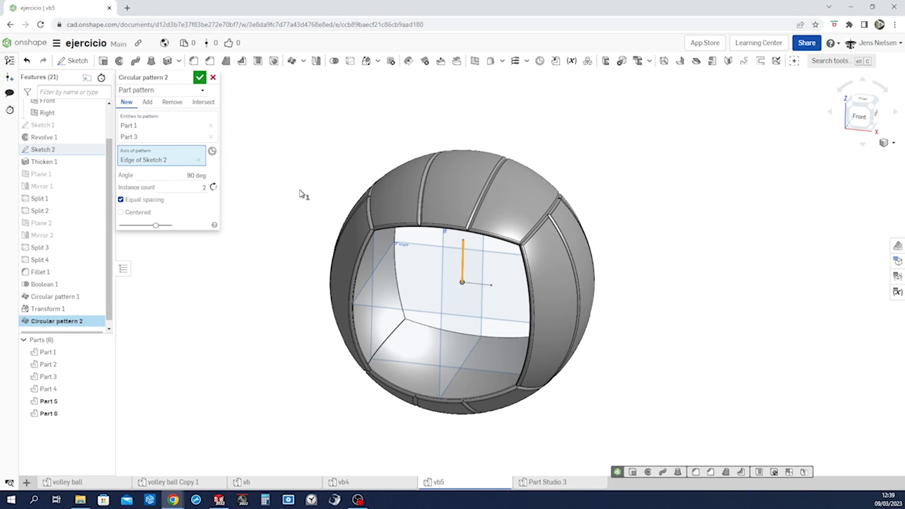
{"action": "left_click", "coordinate": [201, 77]}
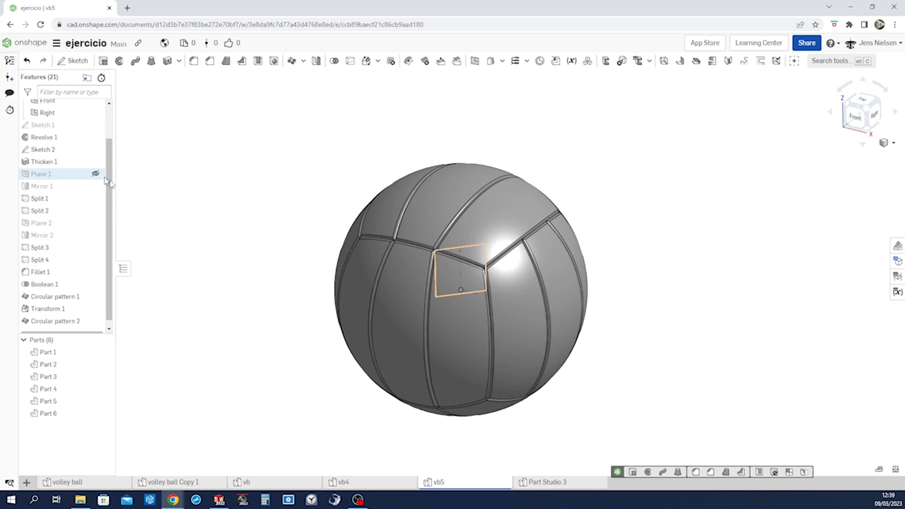
Step: Sketch a short line from the origin on the Top plane as Sketch 3
{"action": "left_click", "coordinate": [47, 141]}
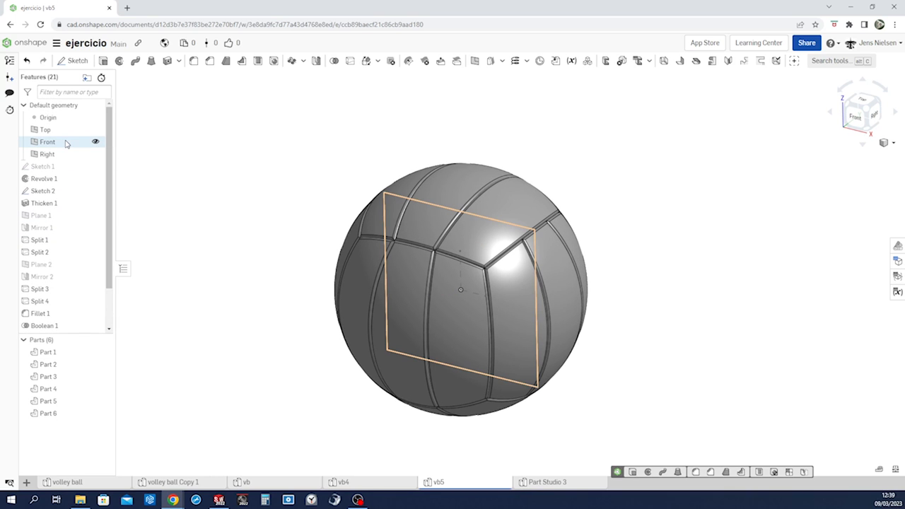
{"action": "left_click", "coordinate": [46, 130]}
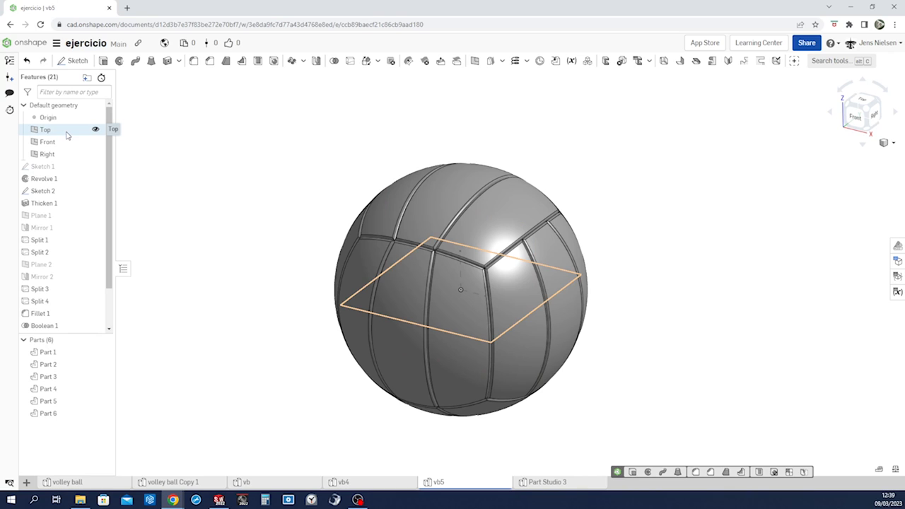
{"action": "left_click", "coordinate": [46, 130]}
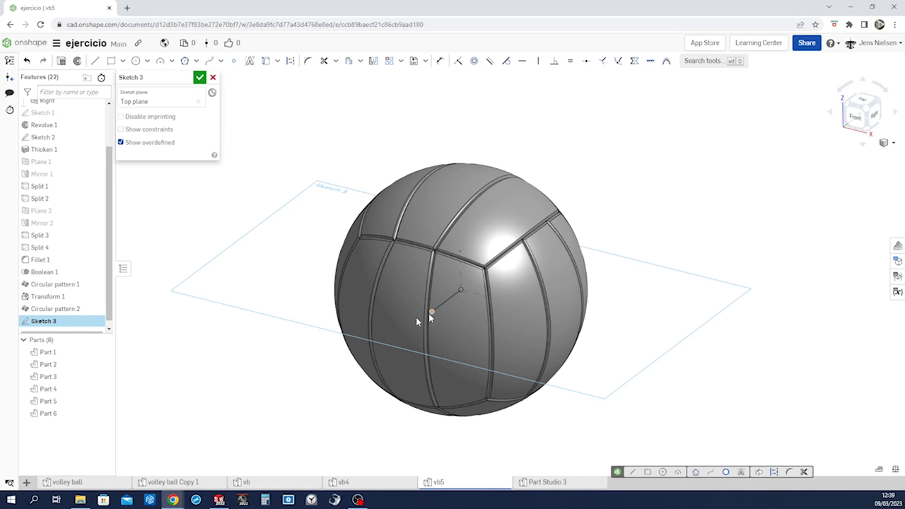
{"action": "left_click", "coordinate": [201, 76]}
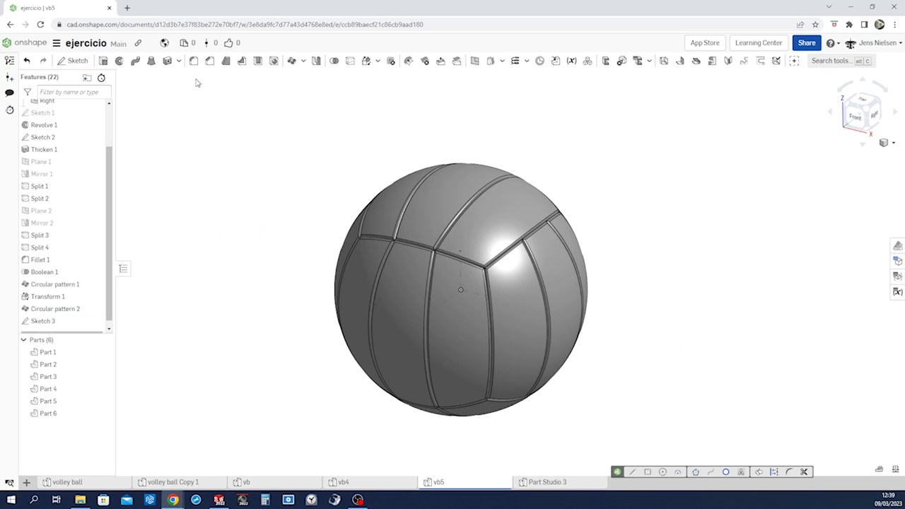
{"action": "mouse_move", "coordinate": [291, 61]}
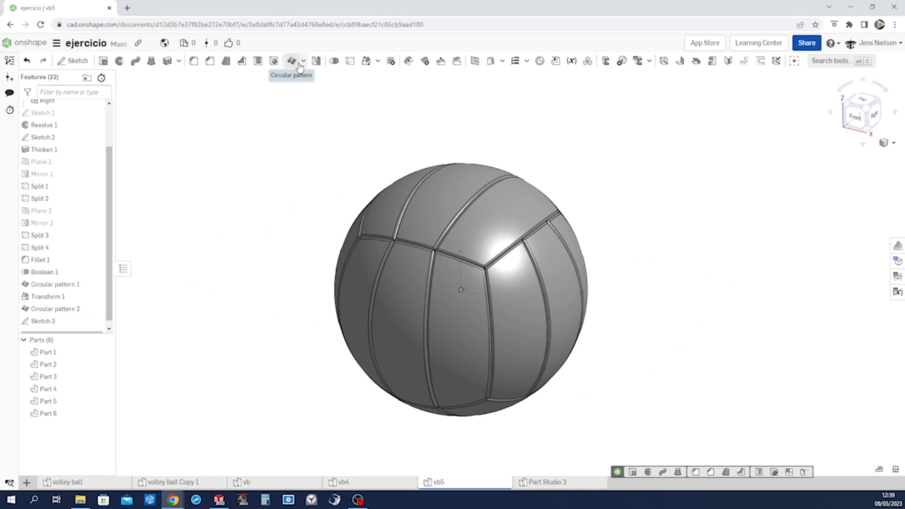
{"action": "mouse_move", "coordinate": [327, 73]}
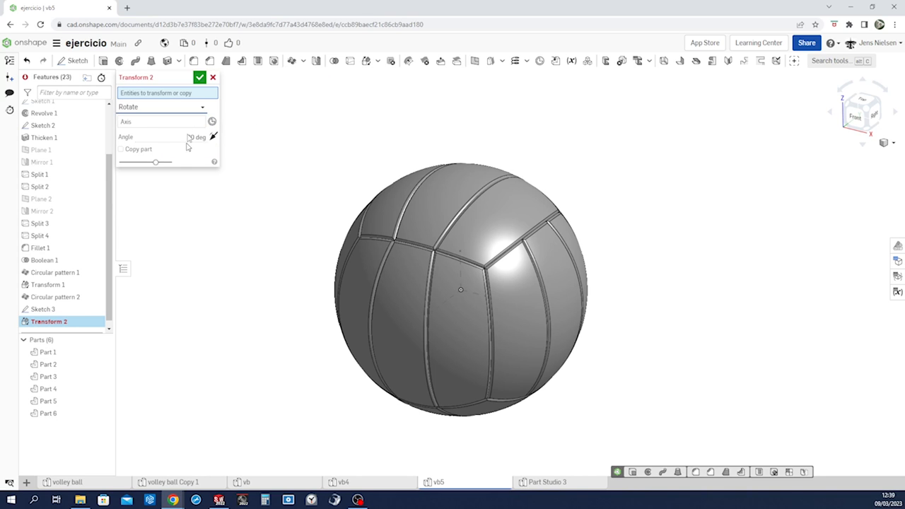
Step: Rotate Parts 6 and 5 by 90 degrees about the Sketch 3 line, closing the ball
{"action": "type", "text": "30"}
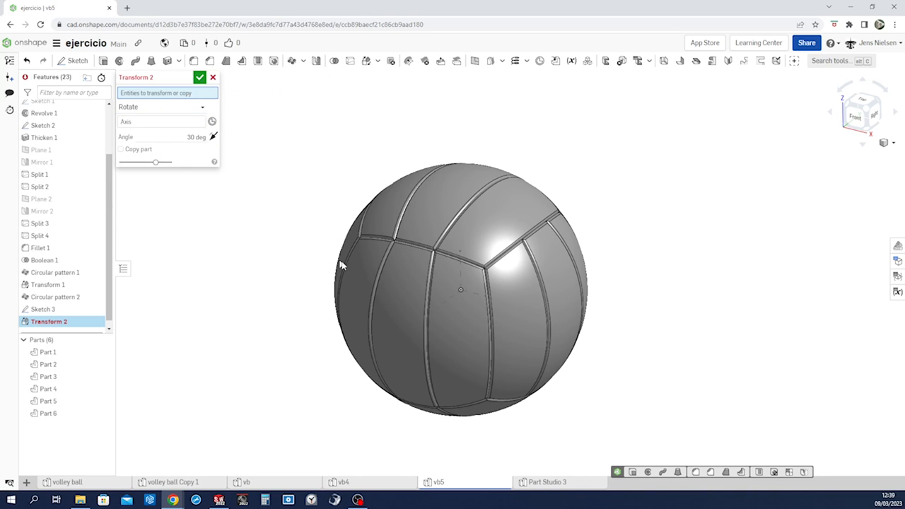
{"action": "left_click", "coordinate": [394, 296]}
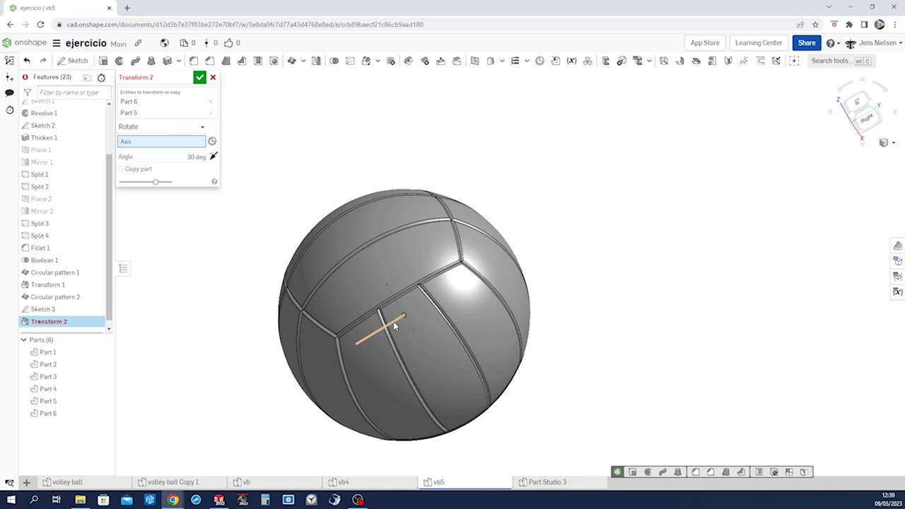
{"action": "left_click", "coordinate": [379, 328]}
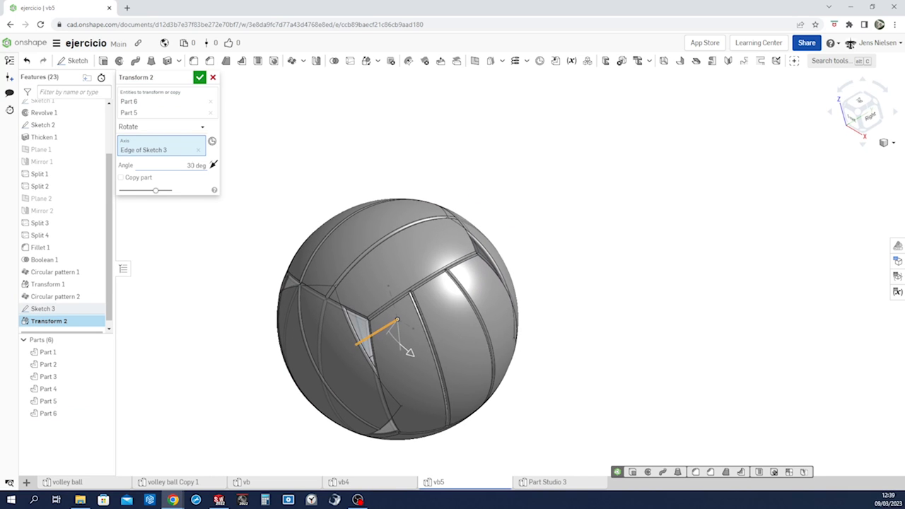
{"action": "type", "text": "90"}
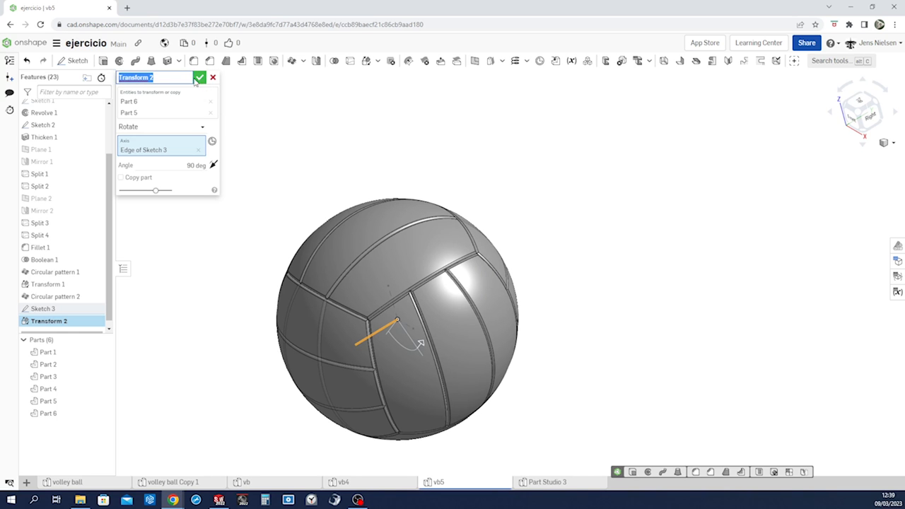
{"action": "left_click", "coordinate": [201, 77]}
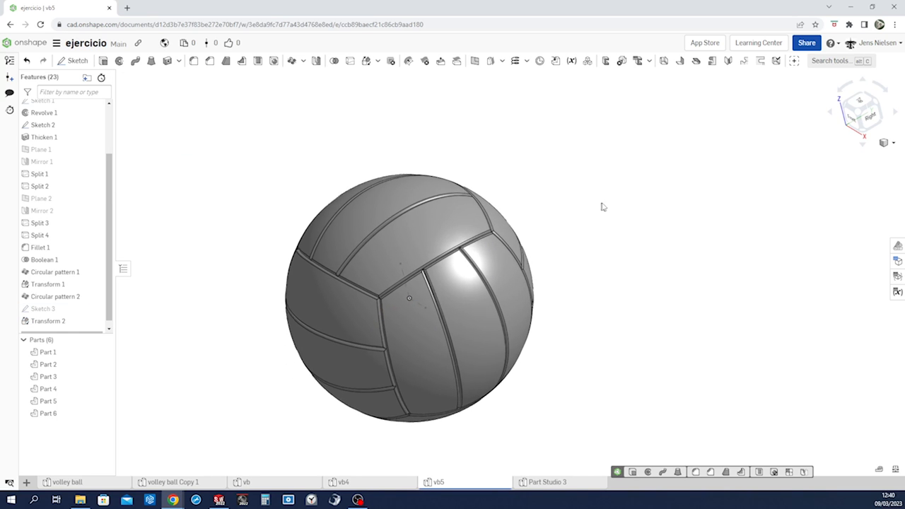